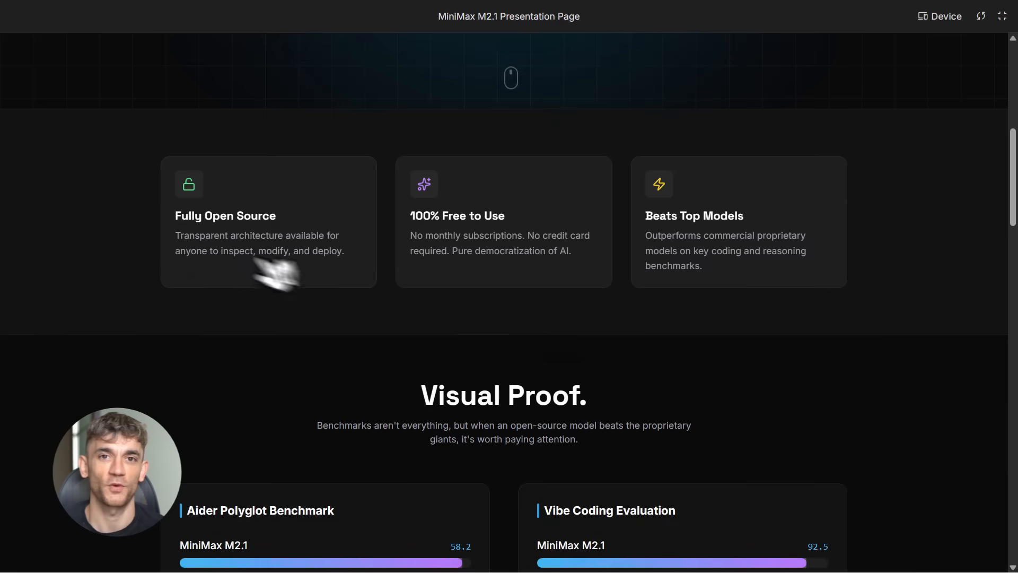
Highlight the Fully Open Source heading, then scroll past Visual Proof charts to Why This Matters for Businesses.
{"action": "double_click", "coordinate": [225, 214]}
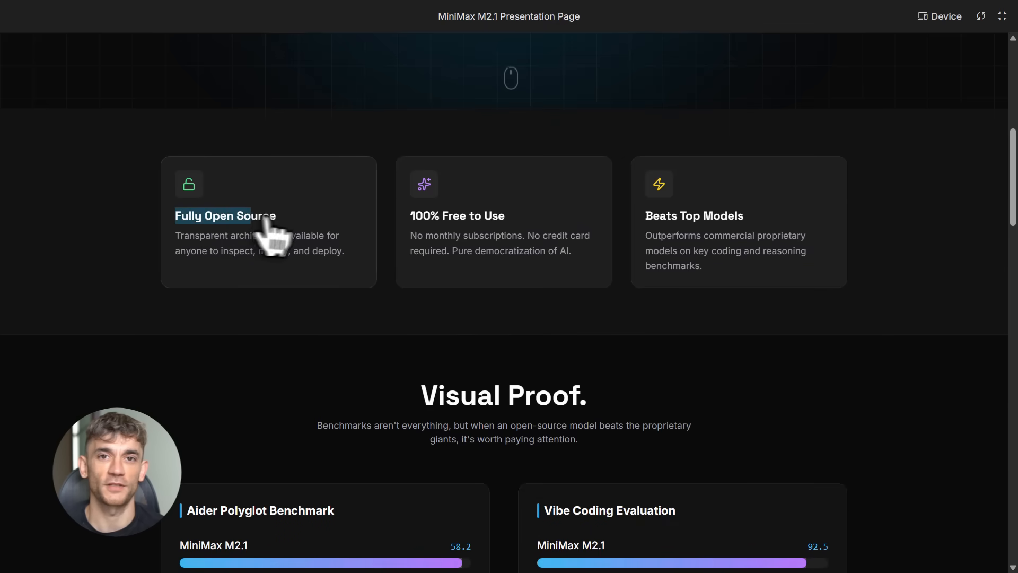
{"action": "mouse_move", "coordinate": [420, 241]}
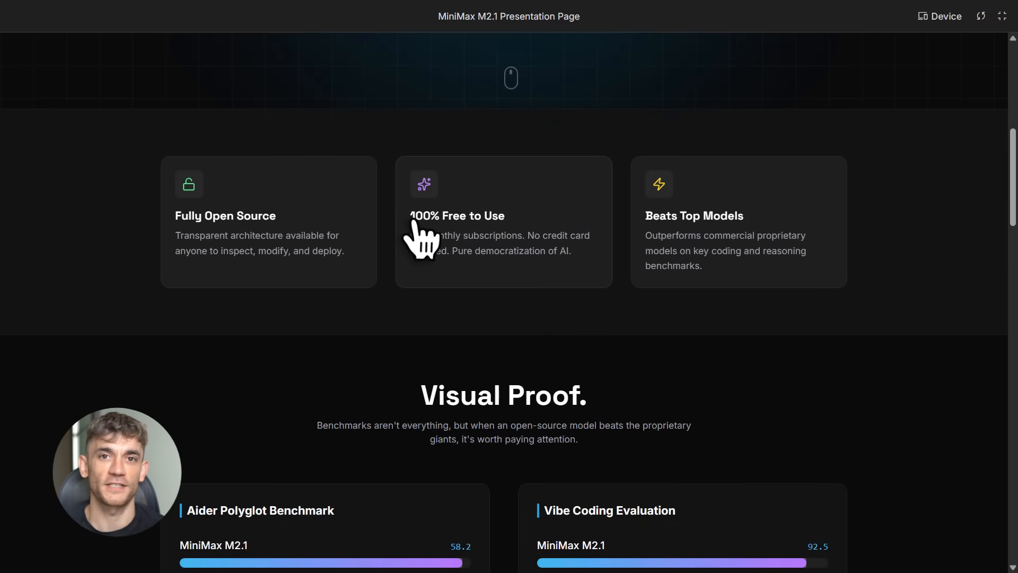
{"action": "mouse_move", "coordinate": [649, 244]}
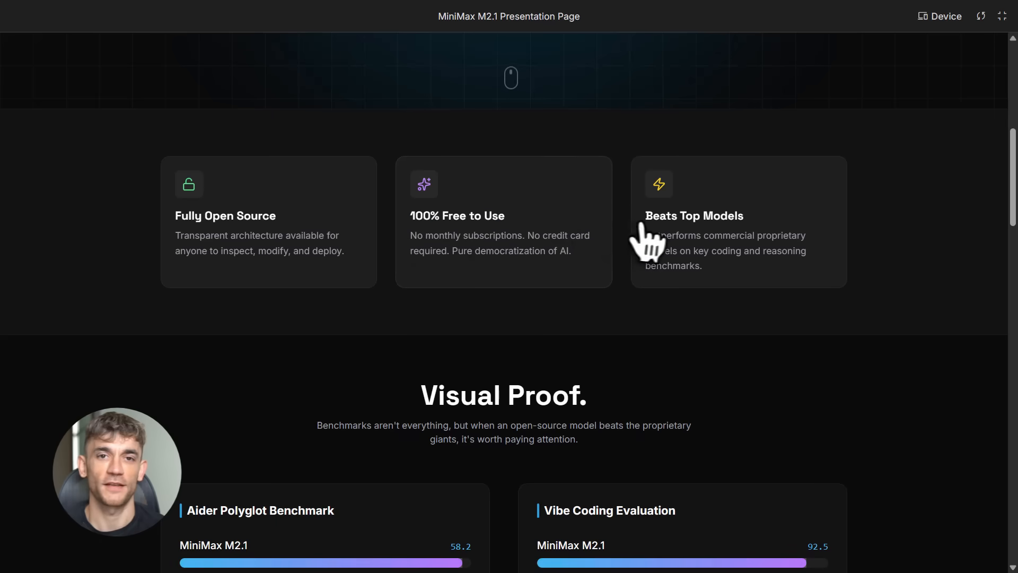
{"action": "mouse_move", "coordinate": [520, 315]}
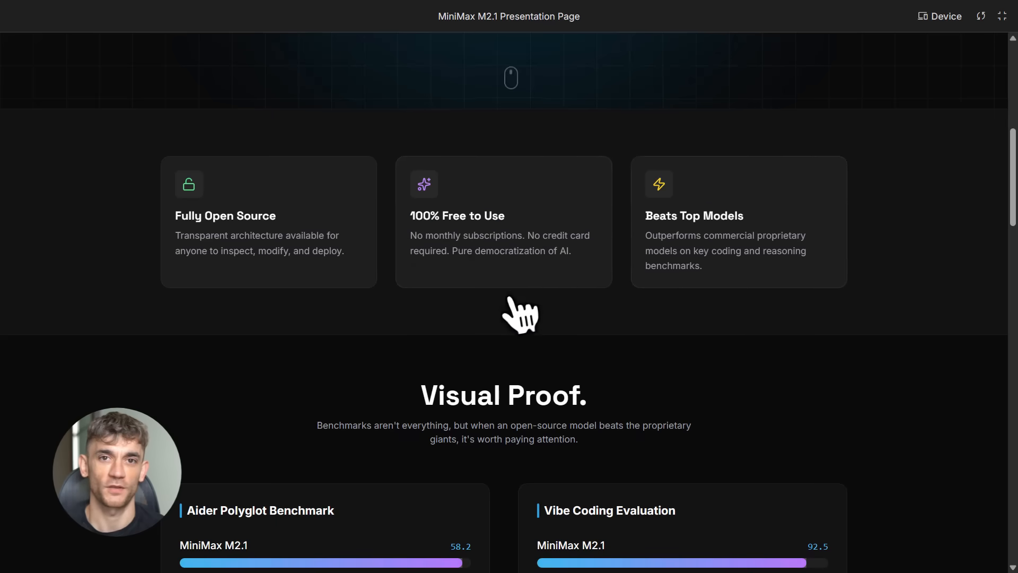
{"action": "scroll", "scroll_direction": "down", "scroll_amount": 3}
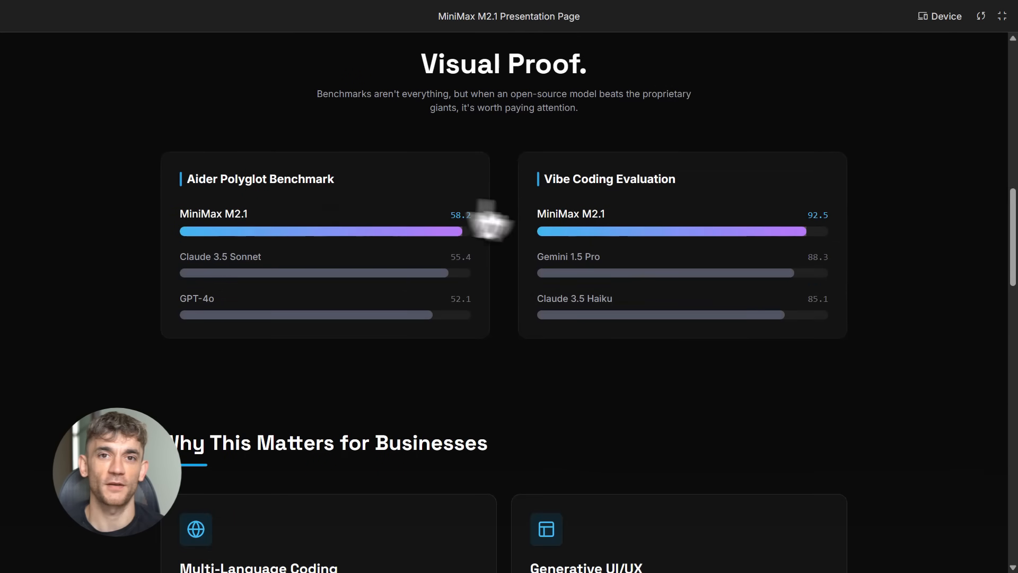
{"action": "double_click", "coordinate": [608, 179]}
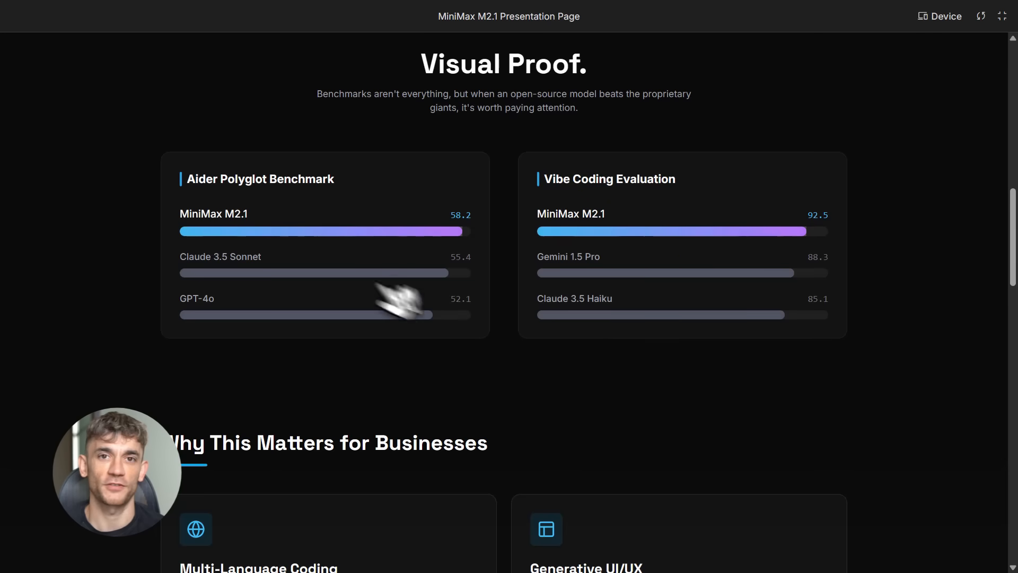
{"action": "double_click", "coordinate": [213, 214]}
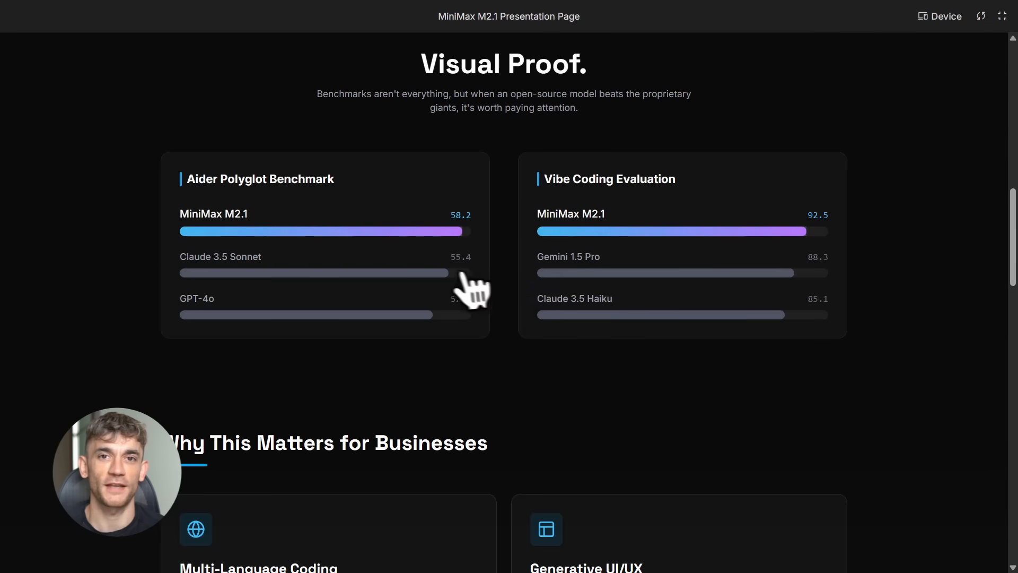
{"action": "mouse_move", "coordinate": [520, 318]}
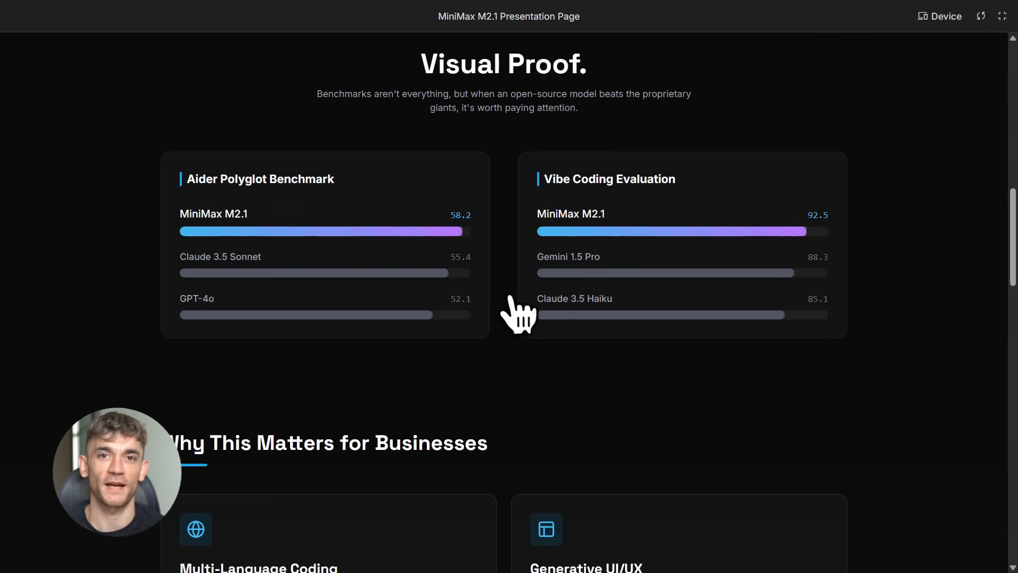
{"action": "scroll", "scroll_direction": "down", "scroll_amount": 3}
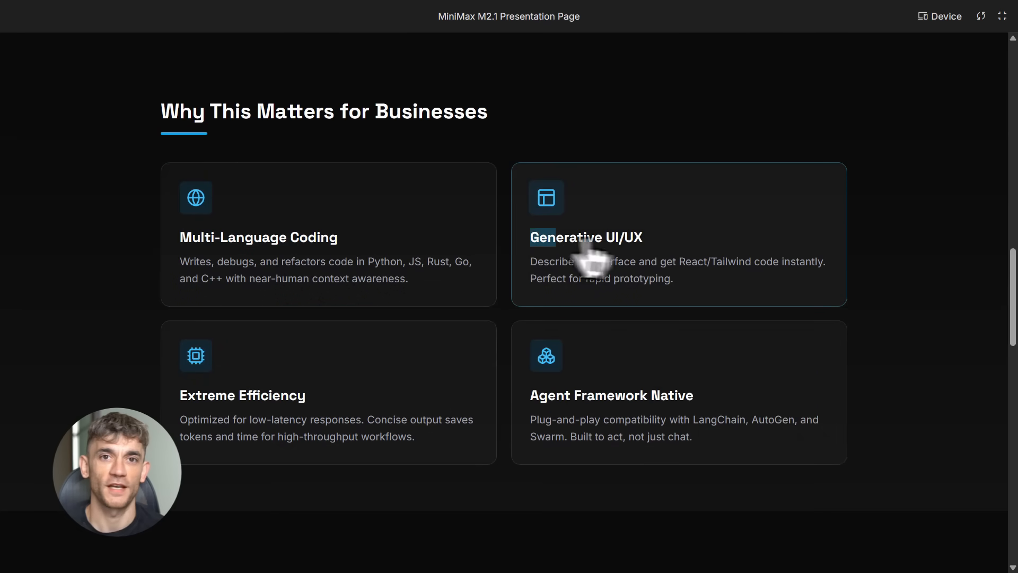
{"action": "mouse_move", "coordinate": [194, 402]}
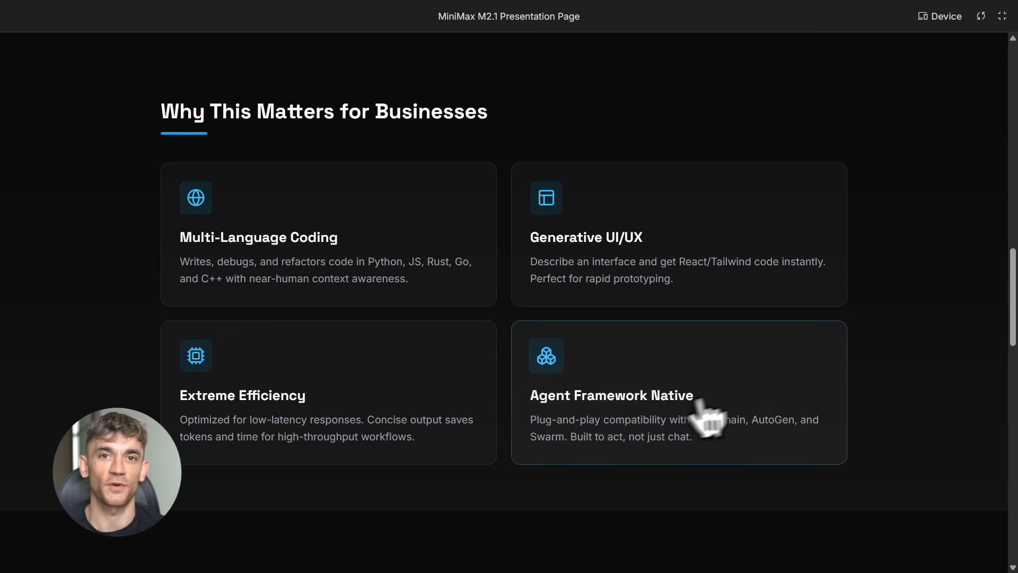
{"action": "mouse_move", "coordinate": [514, 452]}
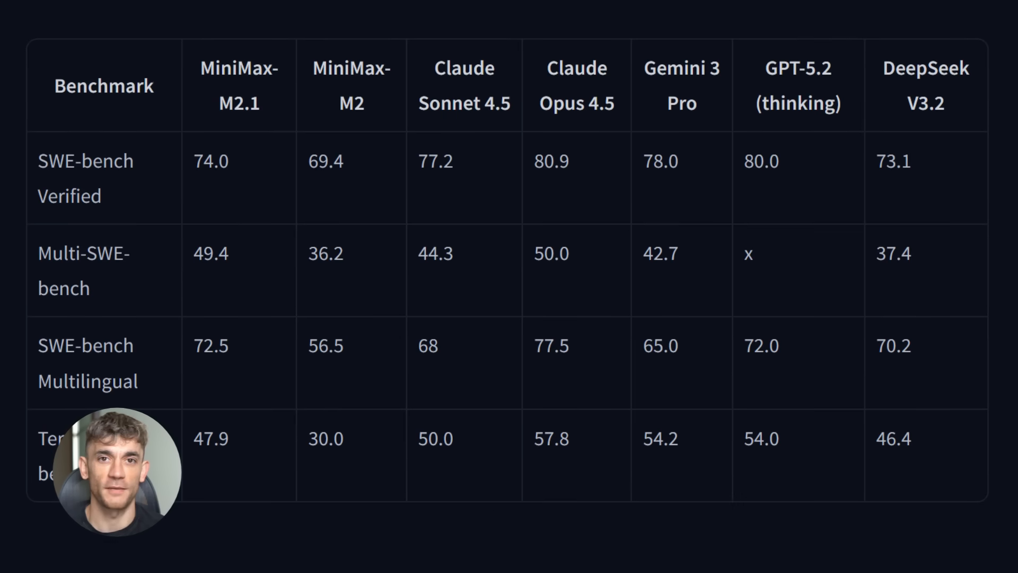
{"action": "mouse_move", "coordinate": [240, 416]}
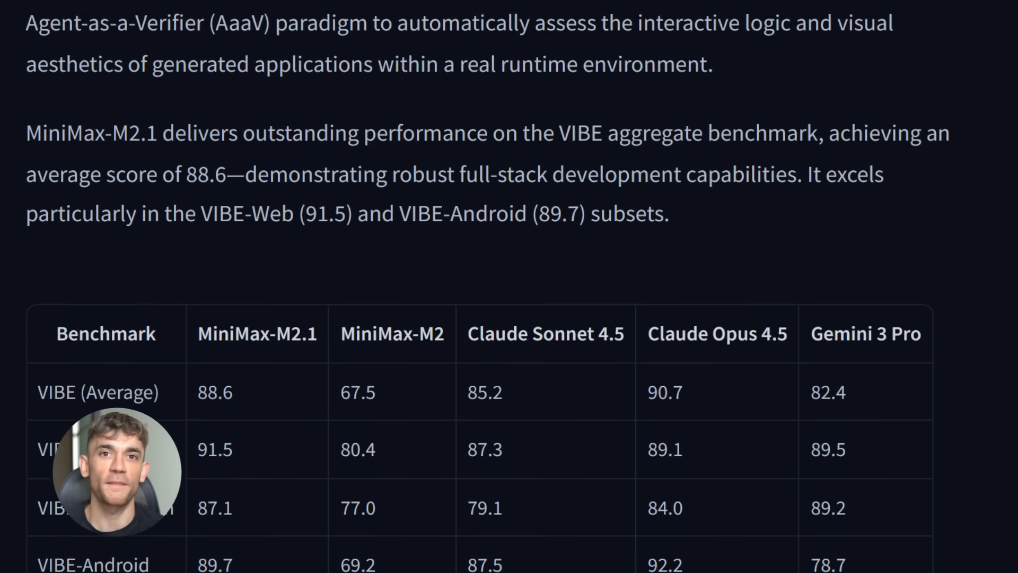
Scroll the MiniMax-M2.1 model card down to the SWE-bench and VIBE benchmark tables.
{"action": "scroll", "scroll_direction": "down", "scroll_amount": 3}
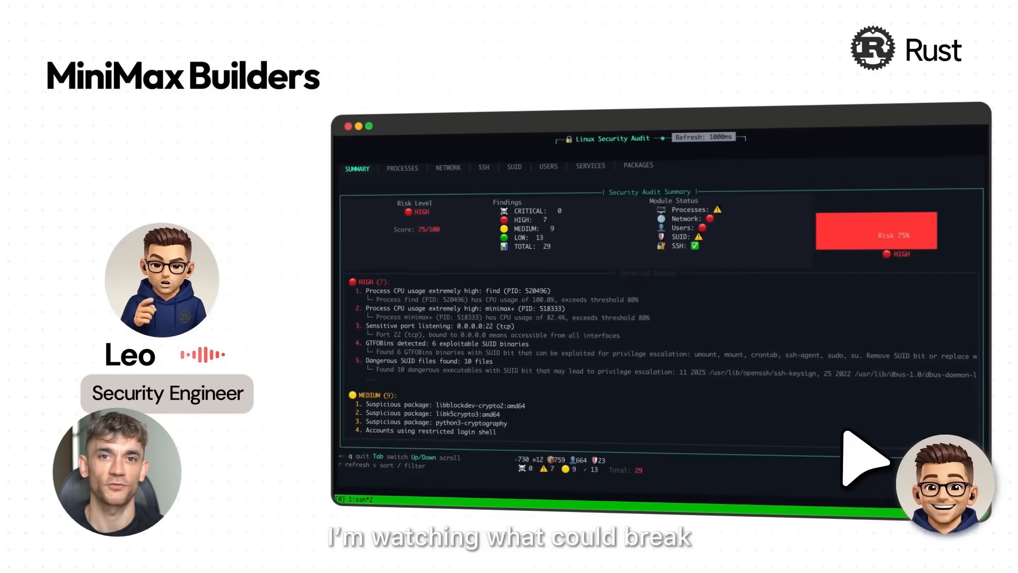
Click into the MiniMax Builders video page and type 'minimax' during the security-audit demo.
{"action": "left_click", "coordinate": [402, 167]}
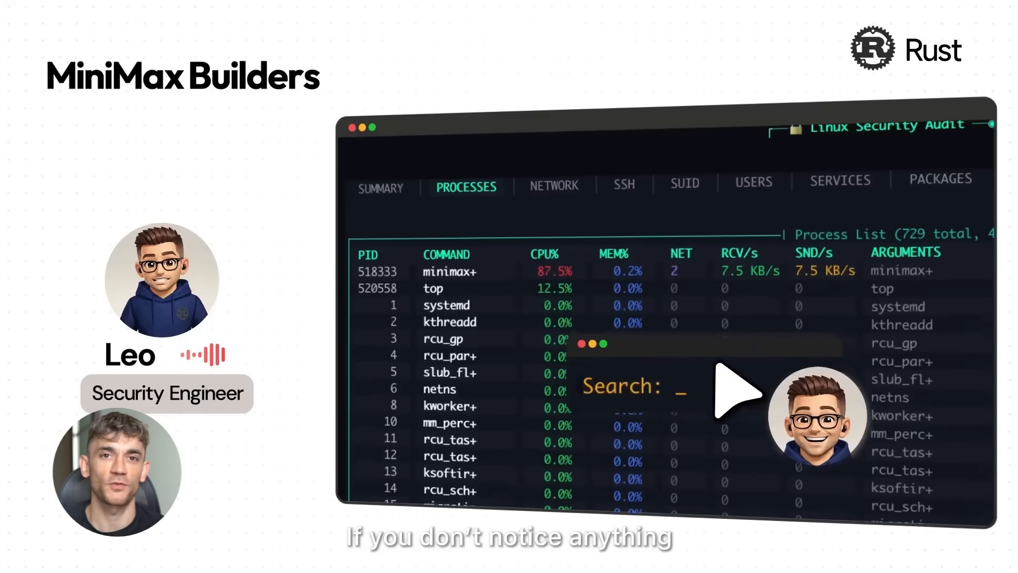
{"action": "type", "text": "minimax"}
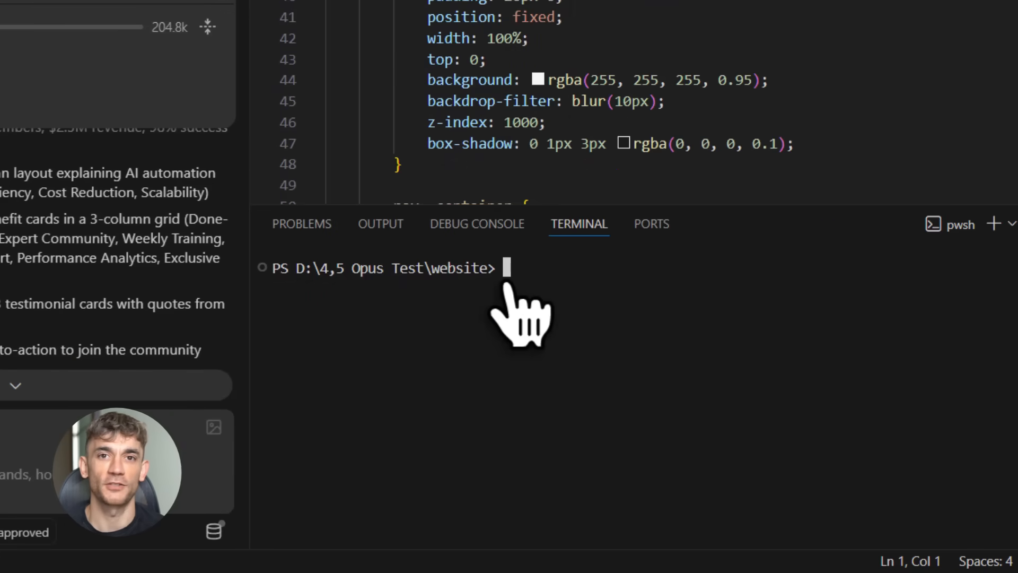
Launch the landing page with 'start index.html' and scroll from the hero to Success Stories.
{"action": "type", "text": "start index.html"}
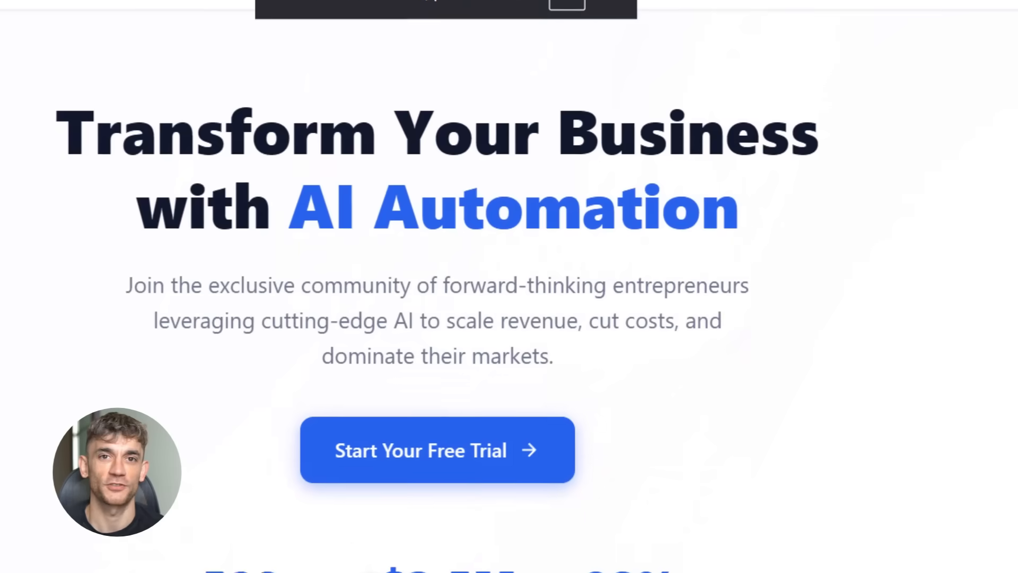
{"action": "scroll", "scroll_direction": "up", "scroll_amount": 3}
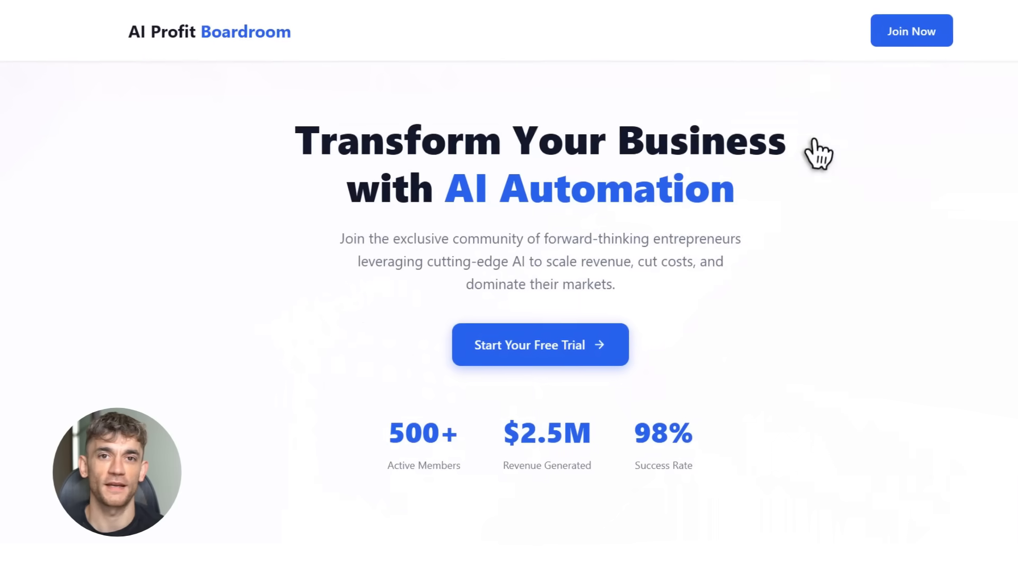
{"action": "scroll", "scroll_direction": "down", "scroll_amount": 3}
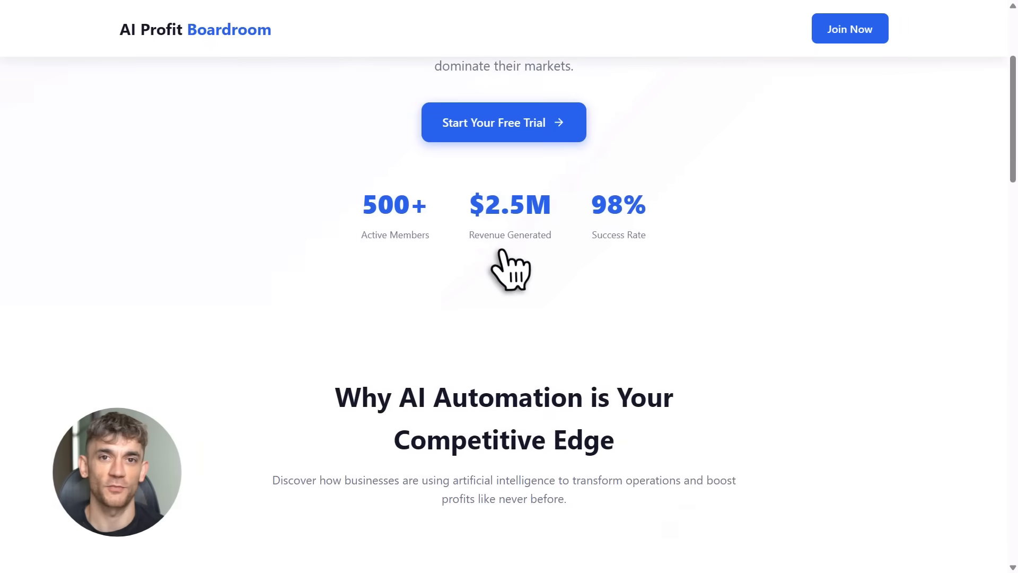
{"action": "scroll", "scroll_direction": "down", "scroll_amount": 3}
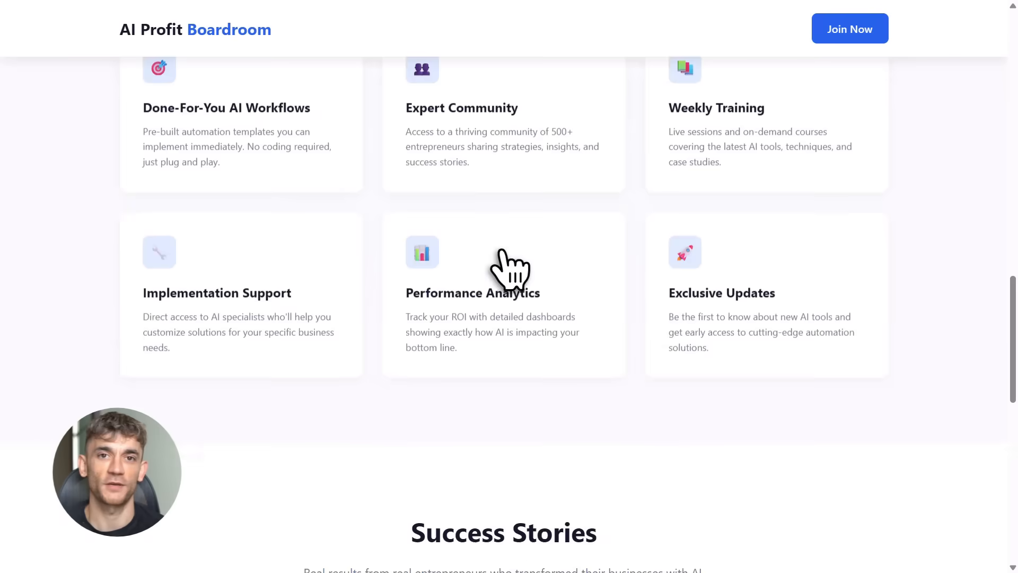
{"action": "scroll", "scroll_direction": "down", "scroll_amount": 3}
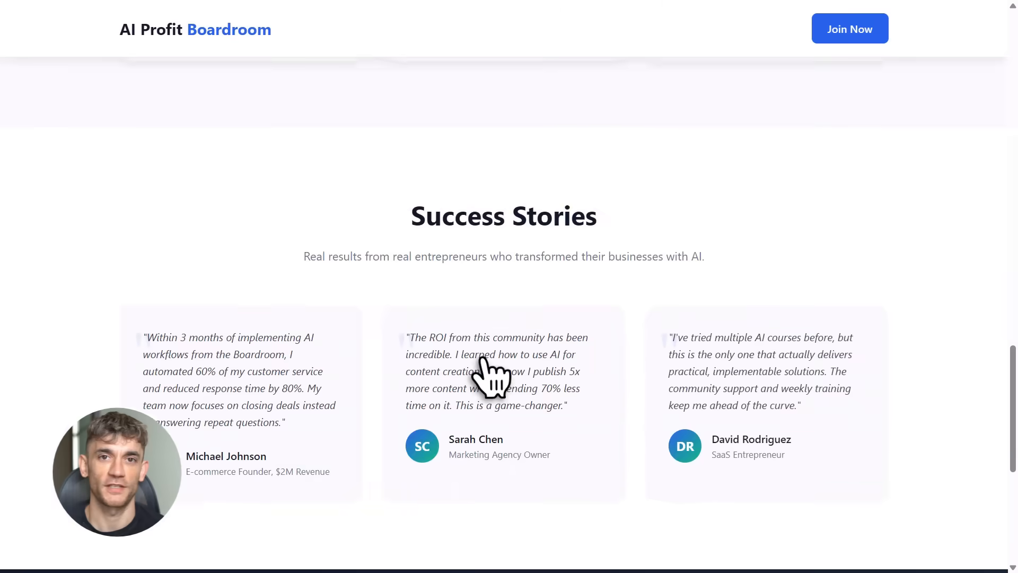
{"action": "scroll", "scroll_direction": "up", "scroll_amount": 3}
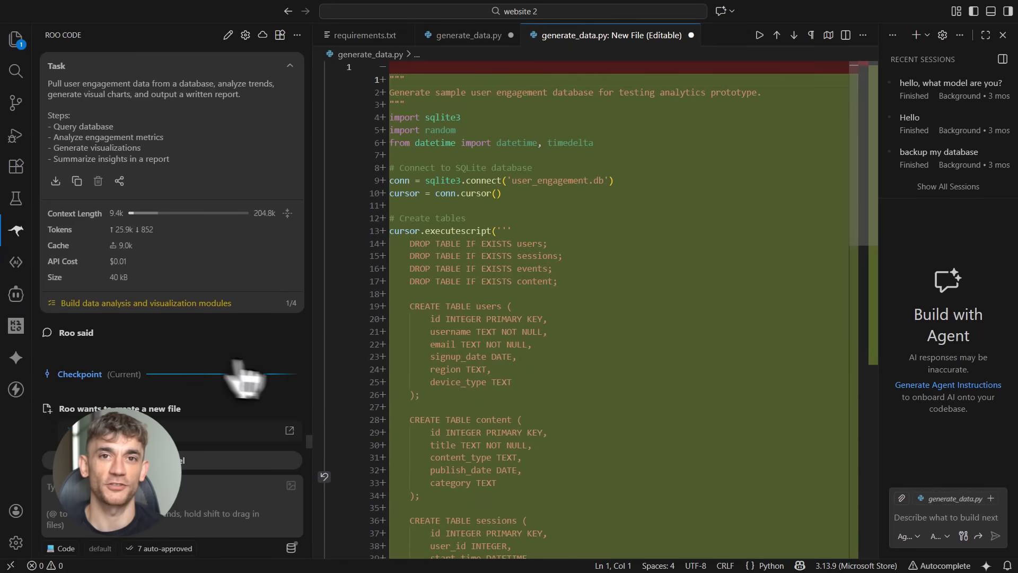
Scroll through generate_data.py defining the users, content, sessions and events tables.
{"action": "scroll", "scroll_direction": "down", "scroll_amount": 3}
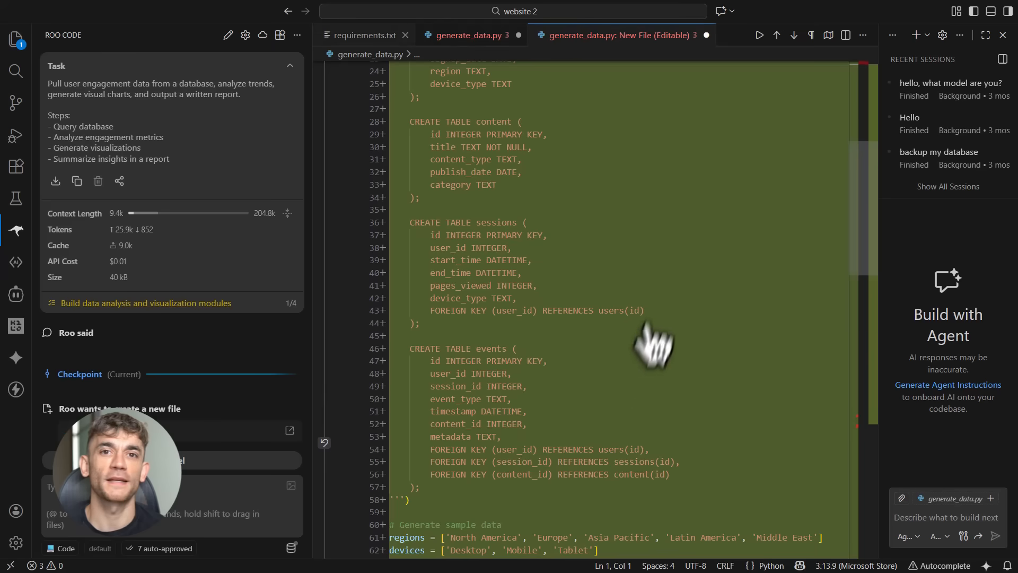
{"action": "scroll", "scroll_direction": "down", "scroll_amount": 3}
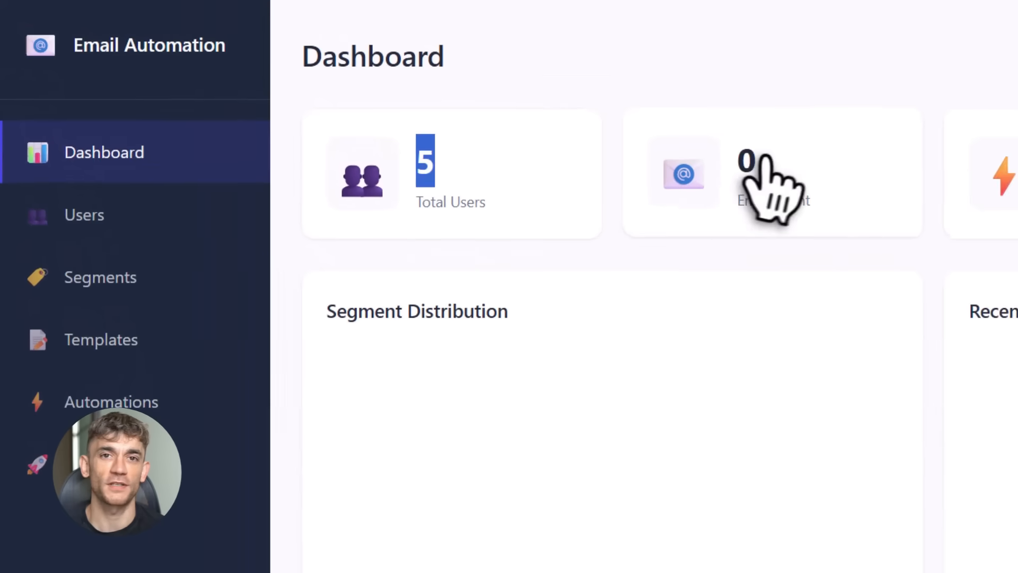
Delete a user on the Users page, then preview the Win Back email template.
{"action": "left_click", "coordinate": [83, 214]}
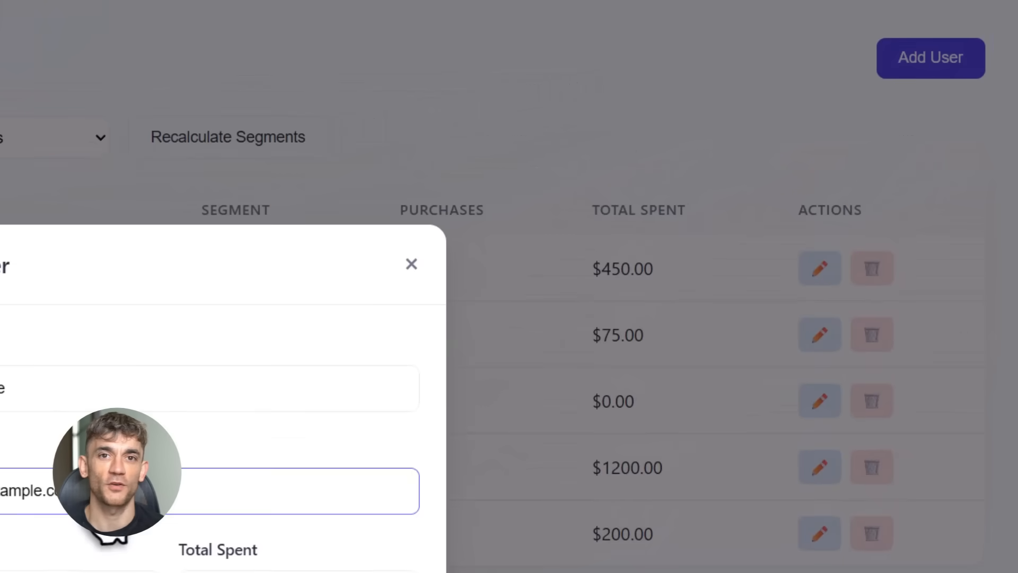
{"action": "left_click", "coordinate": [411, 264]}
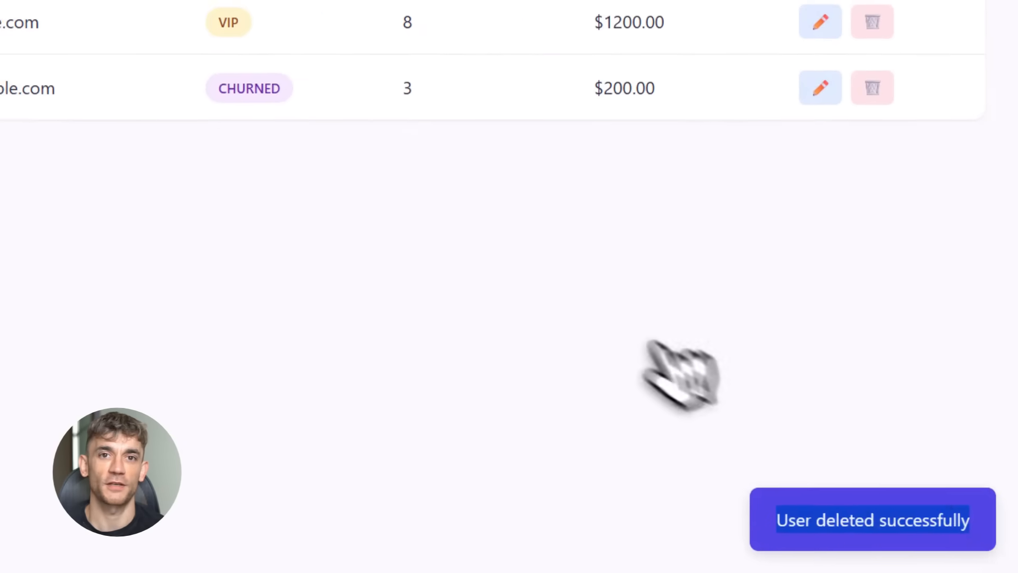
{"action": "left_click", "coordinate": [61, 177]}
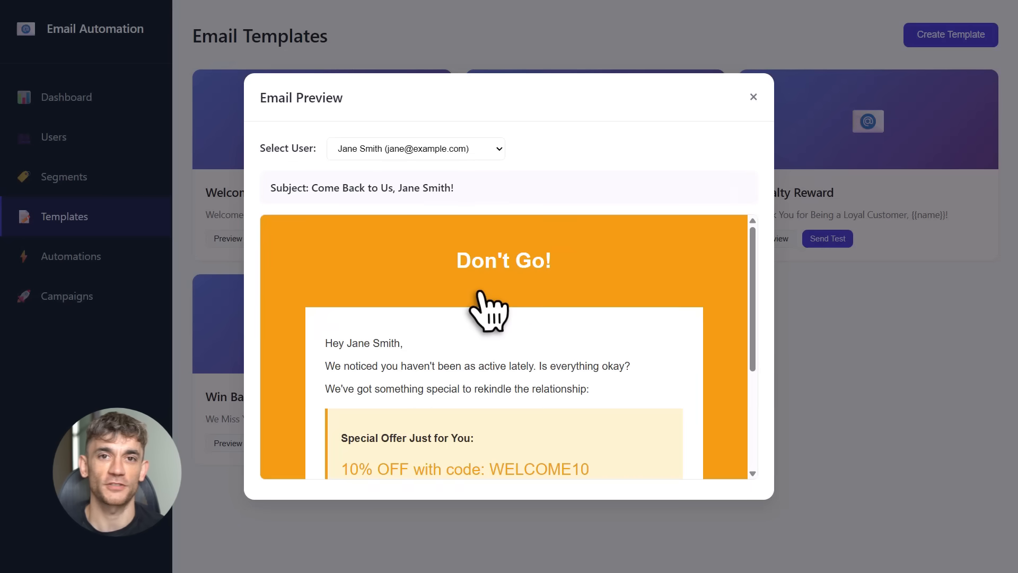
{"action": "scroll", "scroll_direction": "down", "scroll_amount": 3}
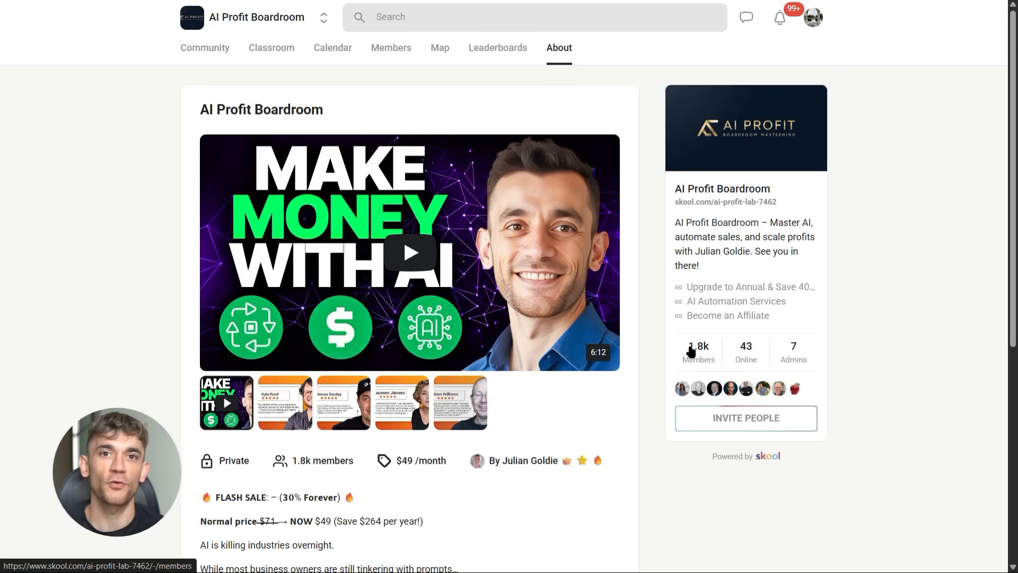
Browse the community feed and Classroom catalog, then open the AI Agents & Workflows course.
{"action": "scroll", "scroll_direction": "down", "scroll_amount": 3}
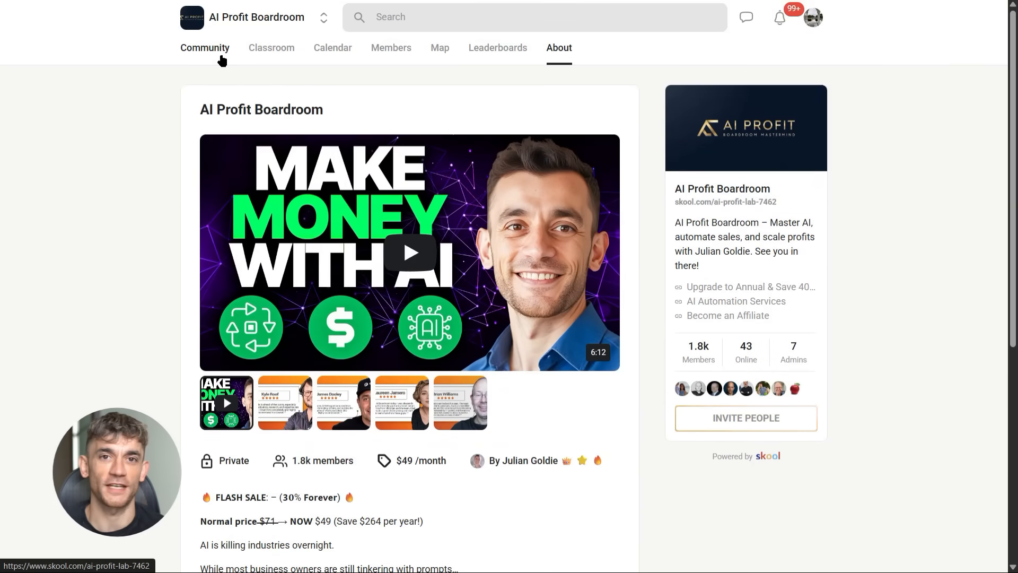
{"action": "left_click", "coordinate": [203, 48]}
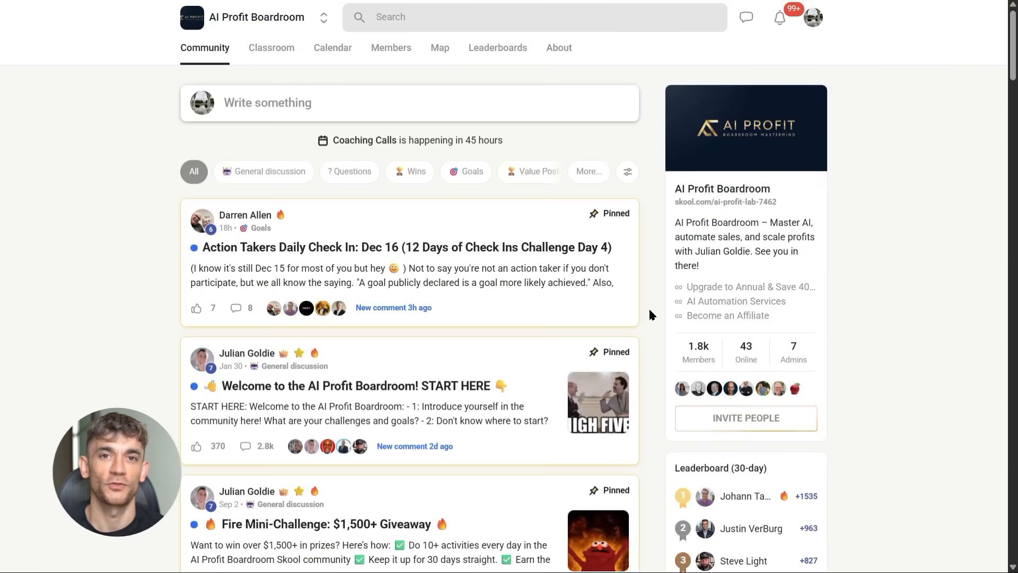
{"action": "scroll", "scroll_direction": "down", "scroll_amount": 3}
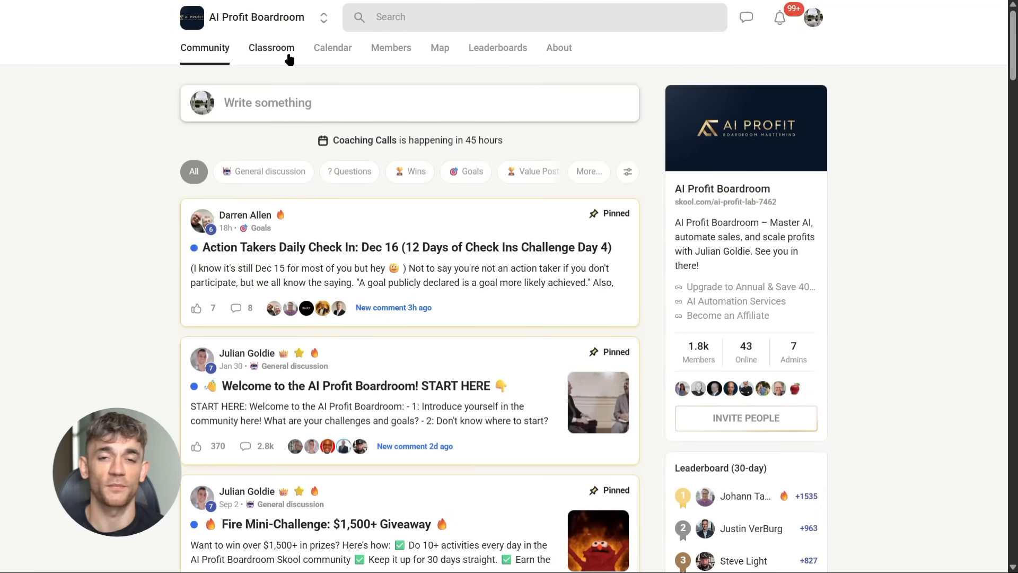
{"action": "left_click", "coordinate": [271, 48]}
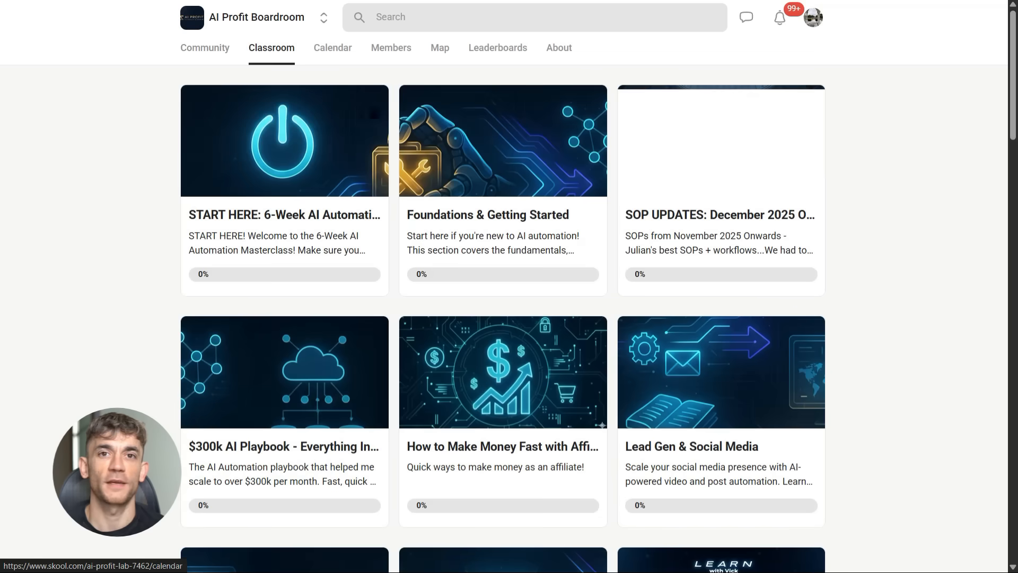
{"action": "scroll", "scroll_direction": "down", "scroll_amount": 3}
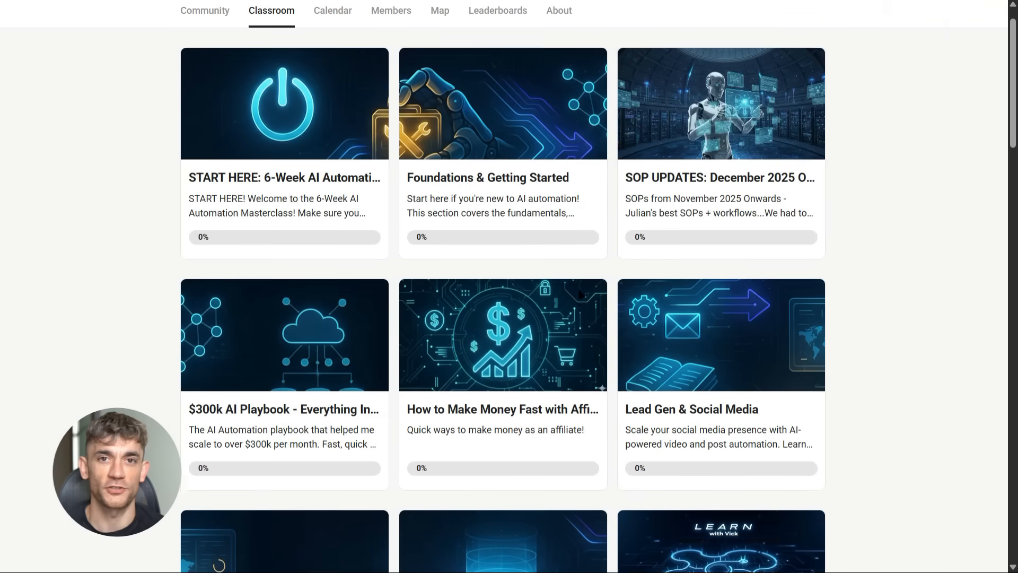
{"action": "scroll", "scroll_direction": "down", "scroll_amount": 3}
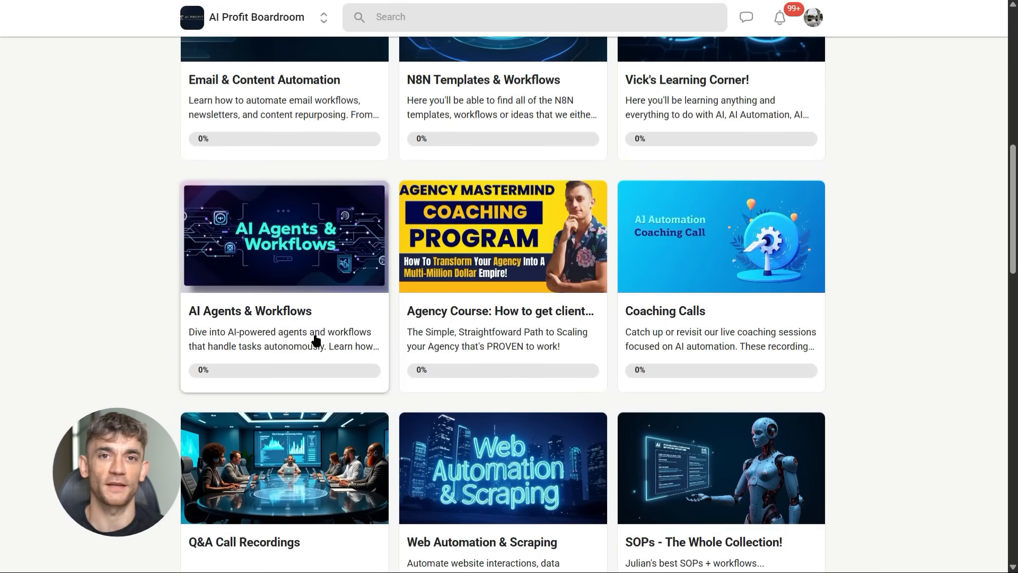
{"action": "left_click", "coordinate": [284, 235]}
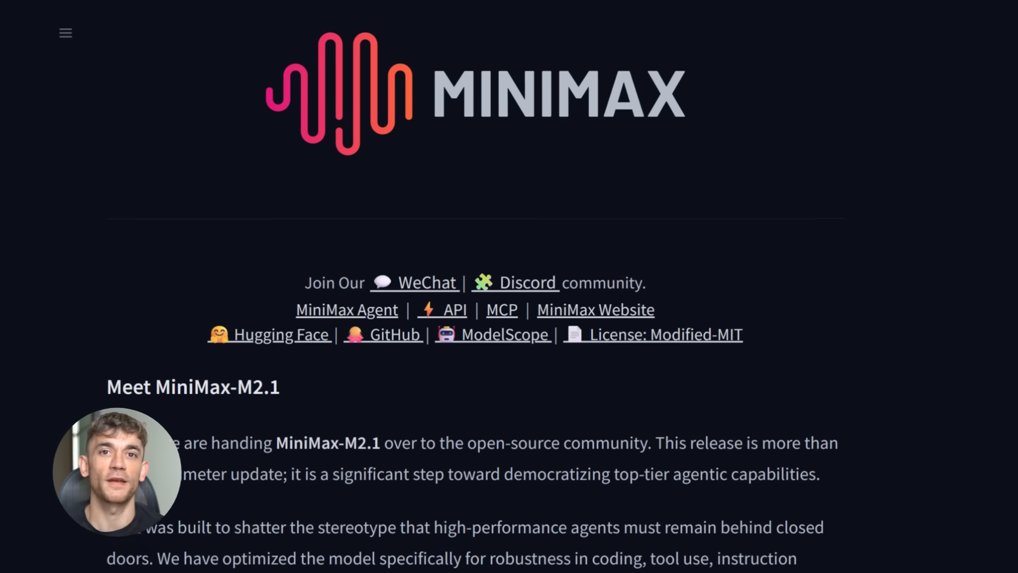
Scroll past the benchmark tables and evaluation notes to the deployment guide and inference parameters.
{"action": "scroll", "scroll_direction": "down", "scroll_amount": 3}
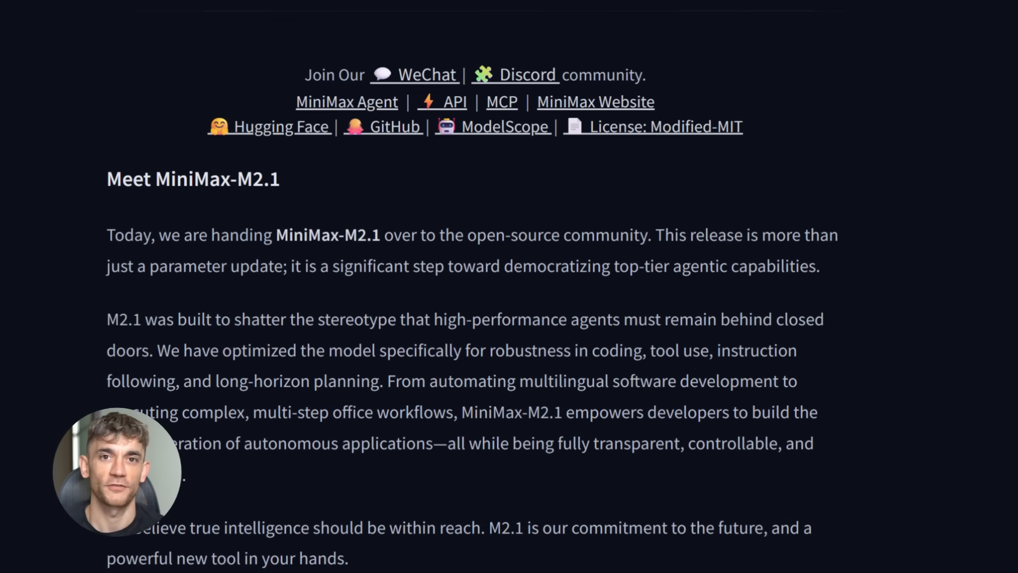
{"action": "scroll", "scroll_direction": "down", "scroll_amount": 3}
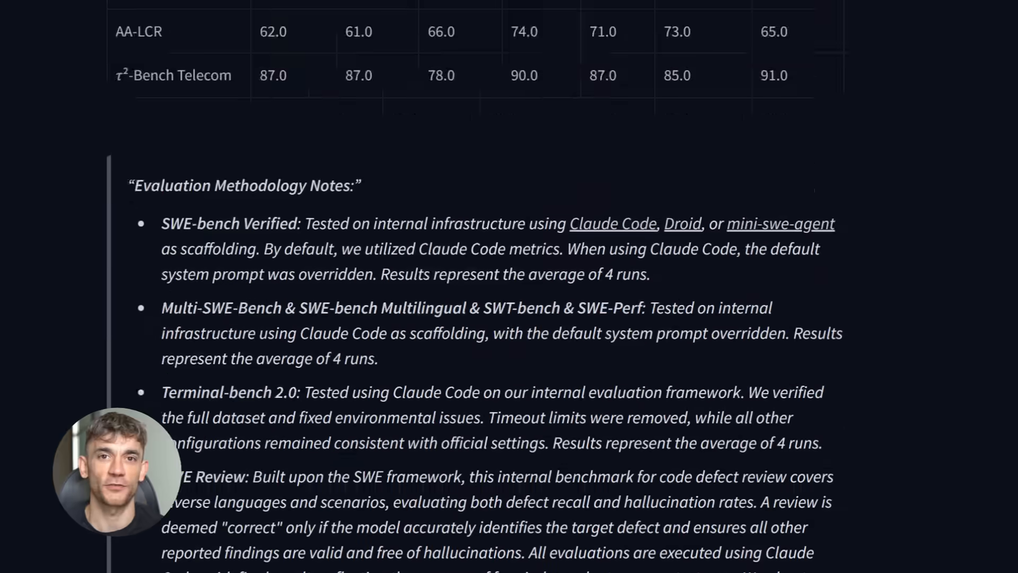
{"action": "scroll", "scroll_direction": "down", "scroll_amount": 3}
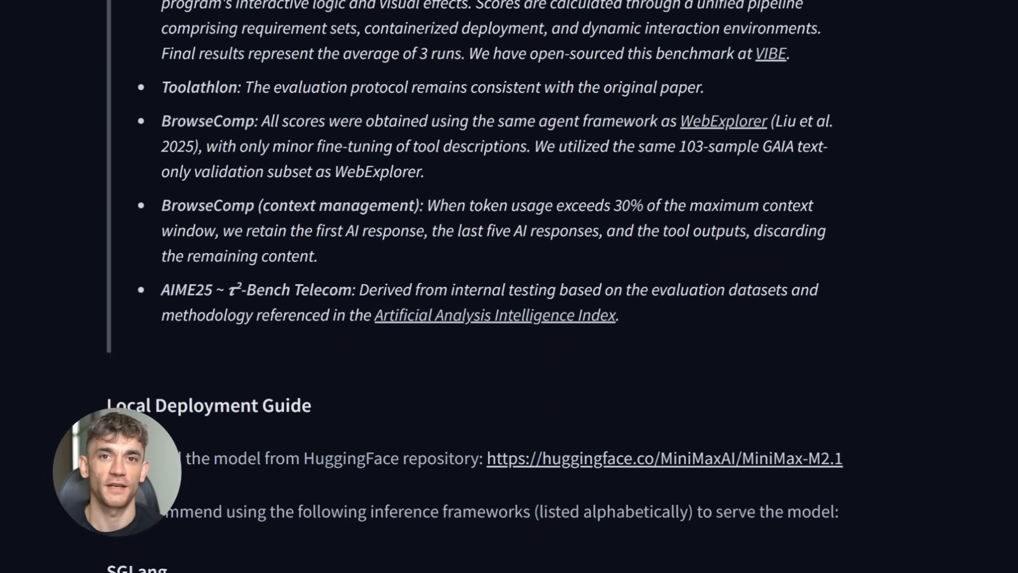
{"action": "scroll", "scroll_direction": "down", "scroll_amount": 3}
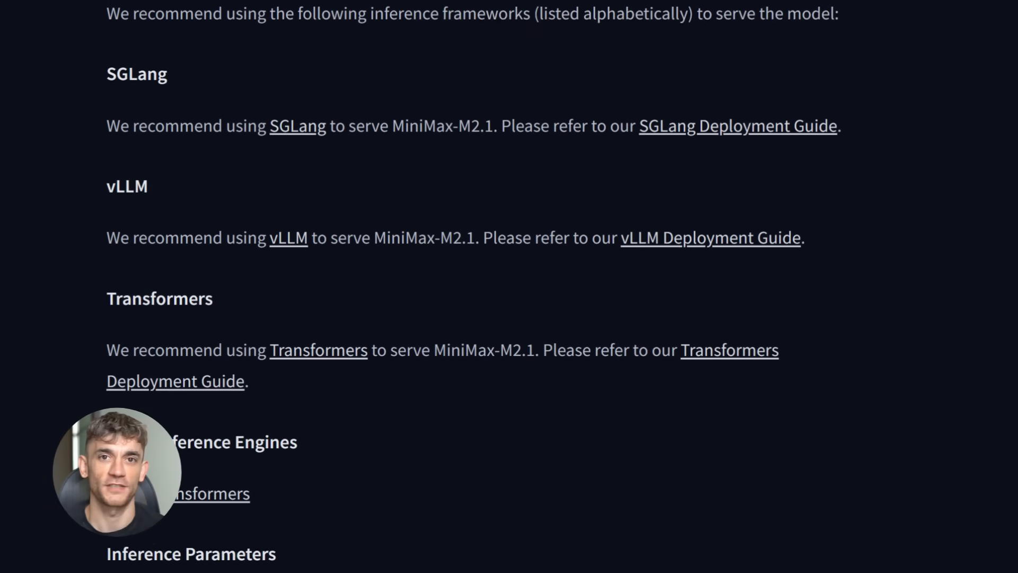
{"action": "scroll", "scroll_direction": "down", "scroll_amount": 3}
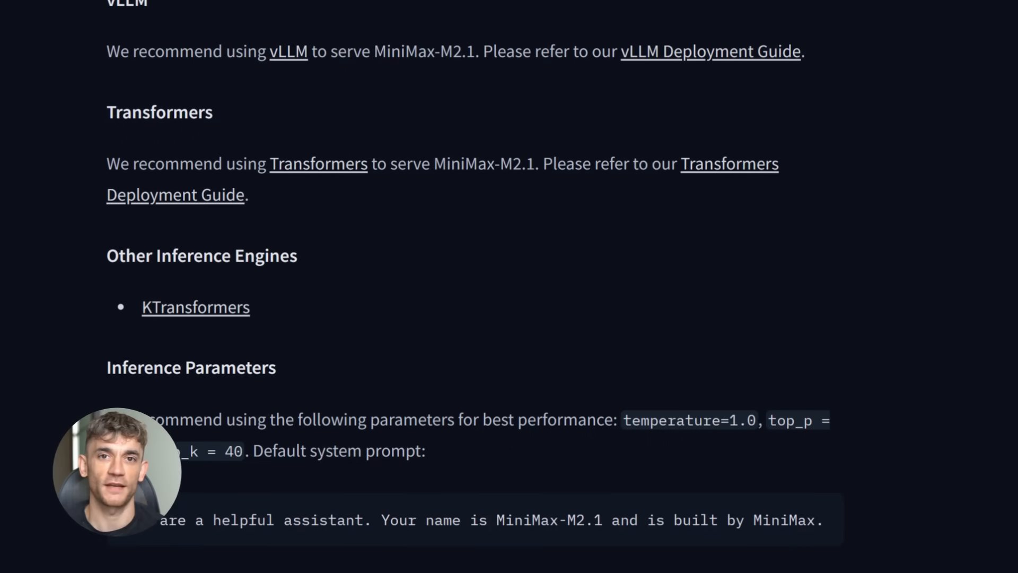
{"action": "scroll", "scroll_direction": "down", "scroll_amount": 3}
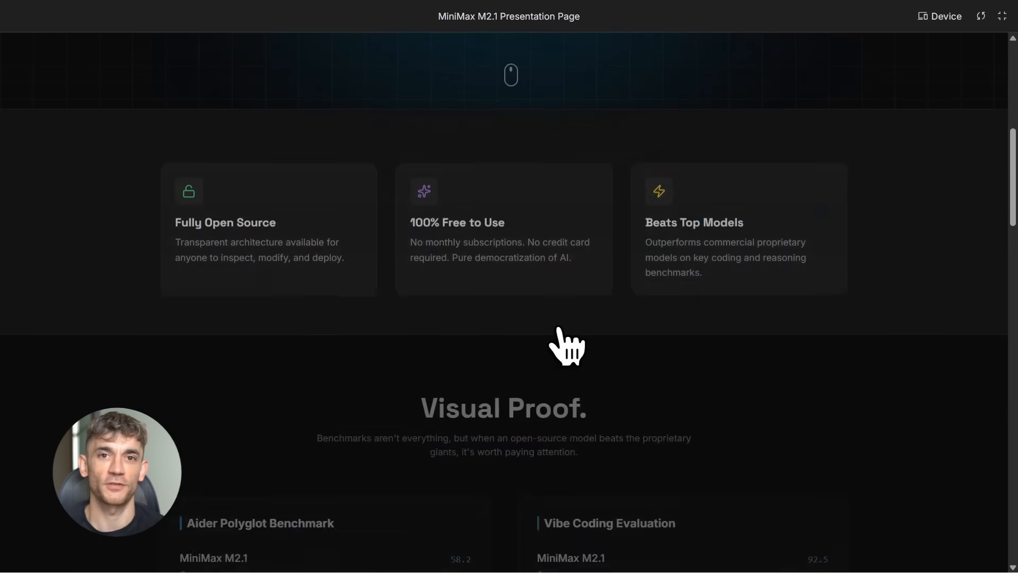
Highlight Fully Open Source, then scroll through Visual Proof, What Can You Build and agent lifecycle.
{"action": "scroll", "scroll_direction": "down", "scroll_amount": 3}
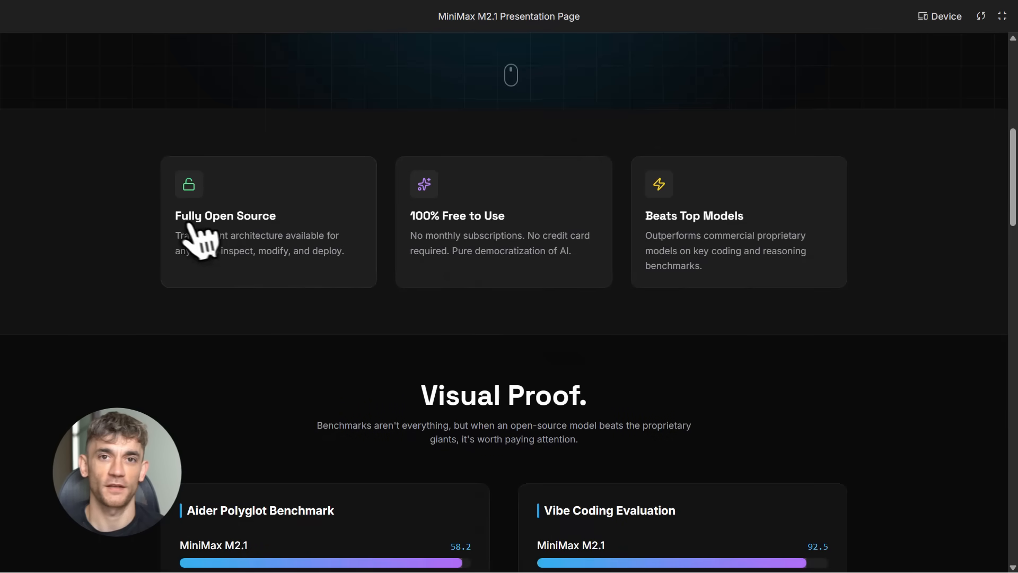
{"action": "double_click", "coordinate": [225, 214]}
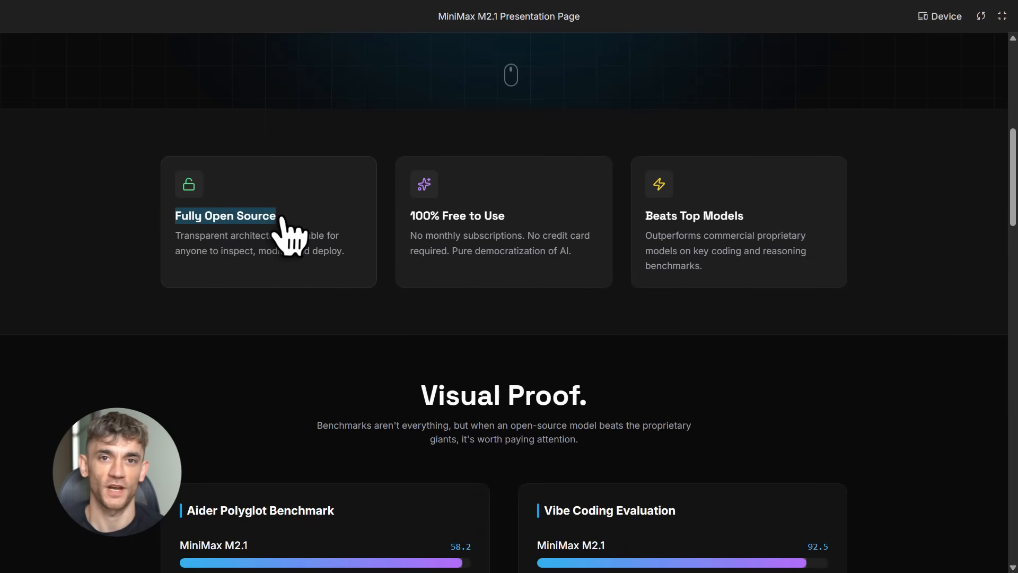
{"action": "mouse_move", "coordinate": [444, 244]}
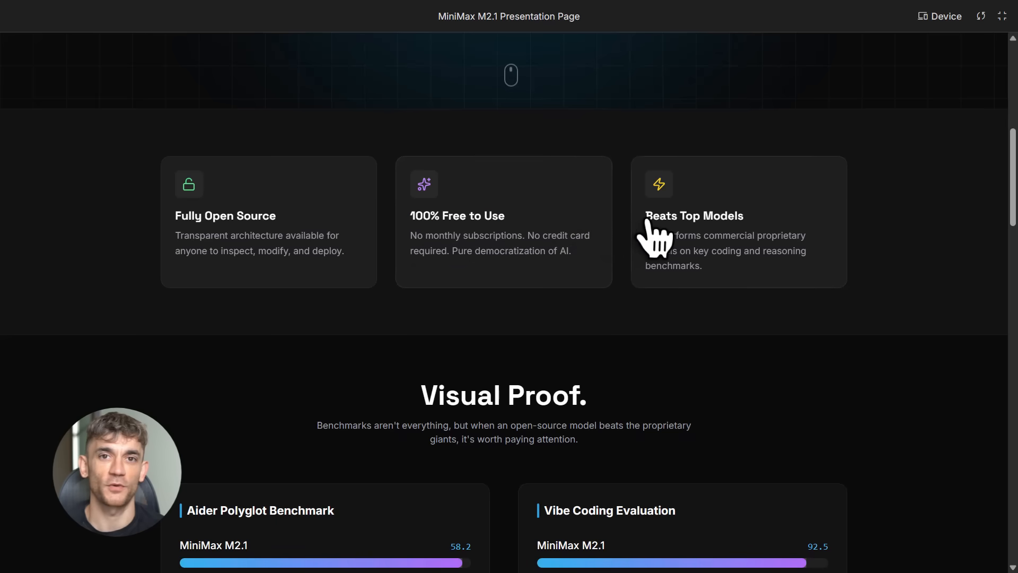
{"action": "scroll", "scroll_direction": "down", "scroll_amount": 3}
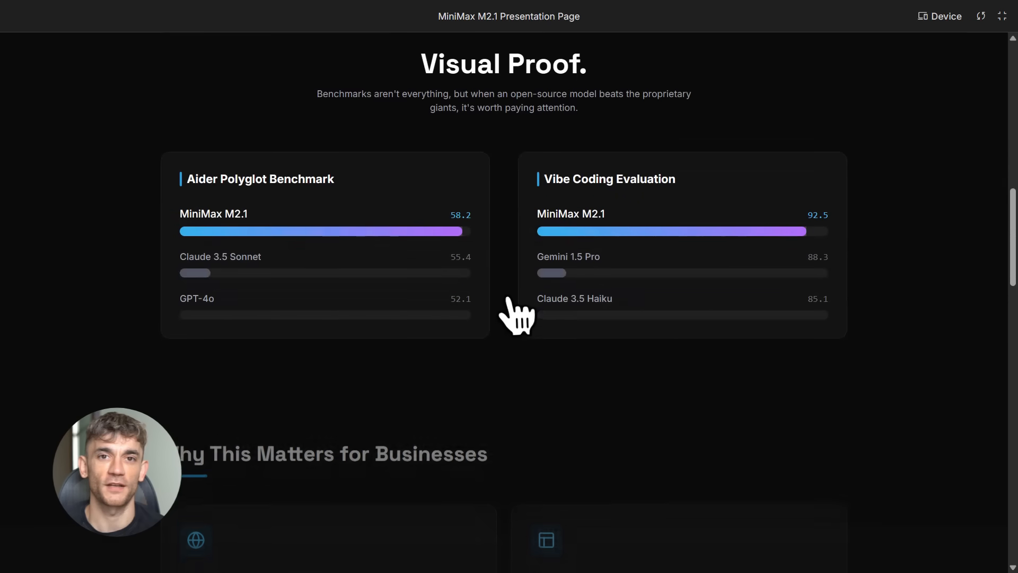
{"action": "scroll", "scroll_direction": "down", "scroll_amount": 3}
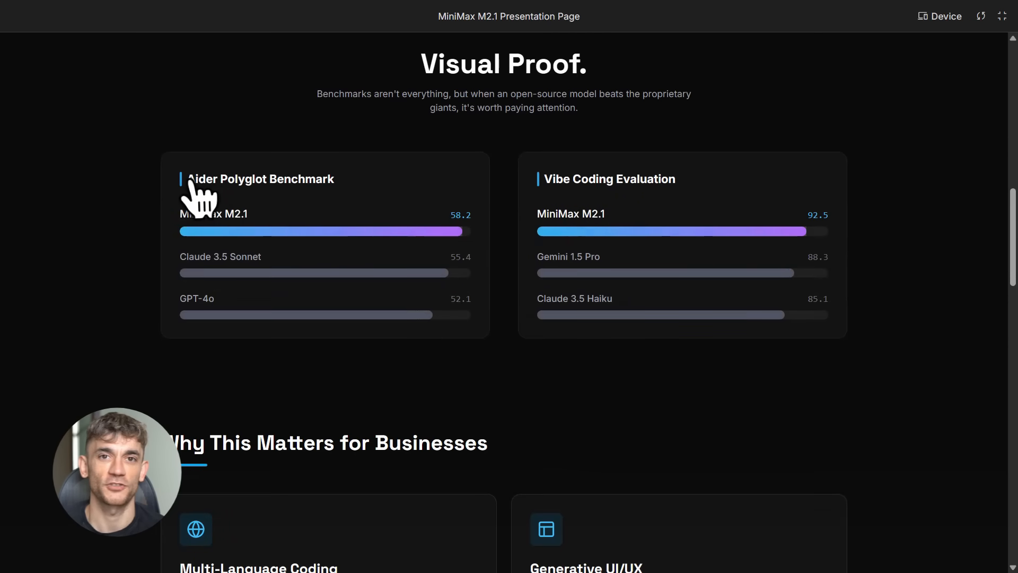
{"action": "mouse_move", "coordinate": [535, 208]}
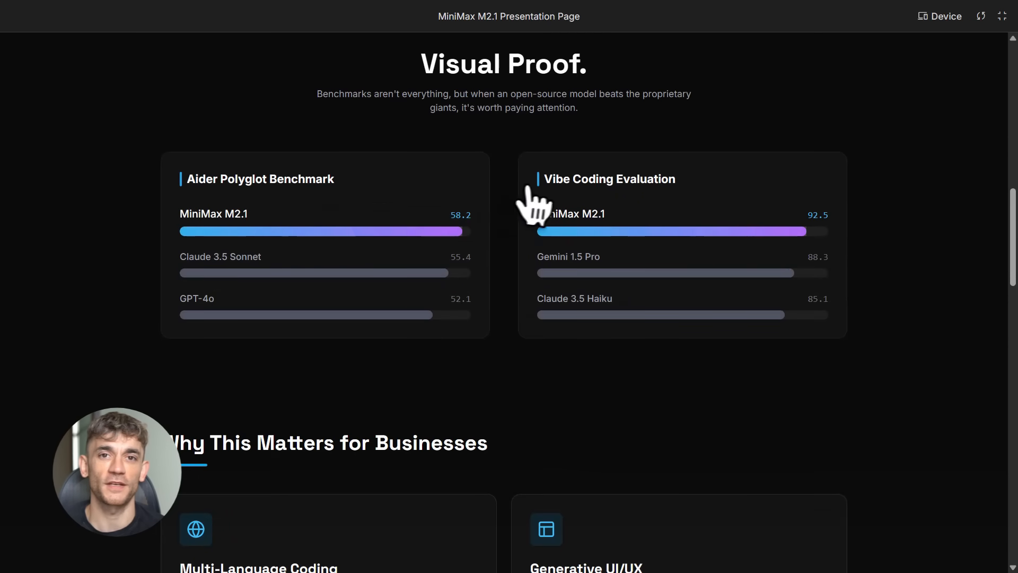
{"action": "mouse_move", "coordinate": [685, 198]}
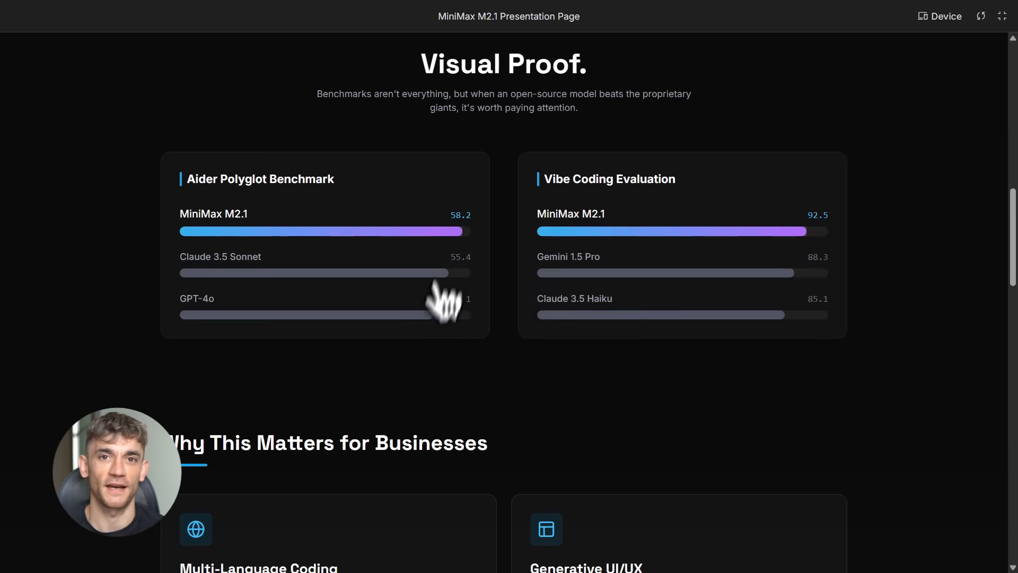
{"action": "scroll", "scroll_direction": "down", "scroll_amount": 3}
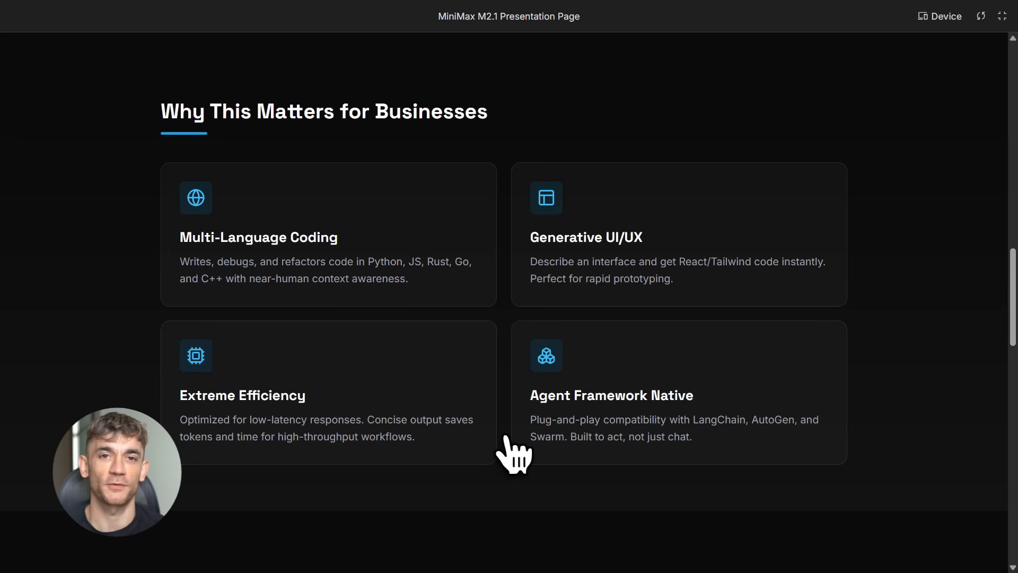
{"action": "scroll", "scroll_direction": "down", "scroll_amount": 3}
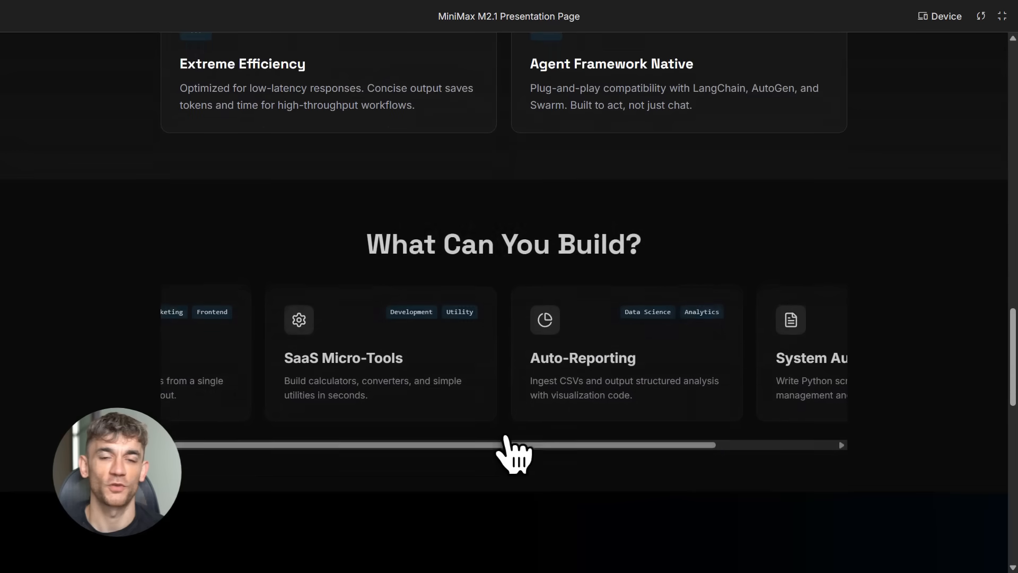
{"action": "scroll", "scroll_direction": "down", "scroll_amount": 3}
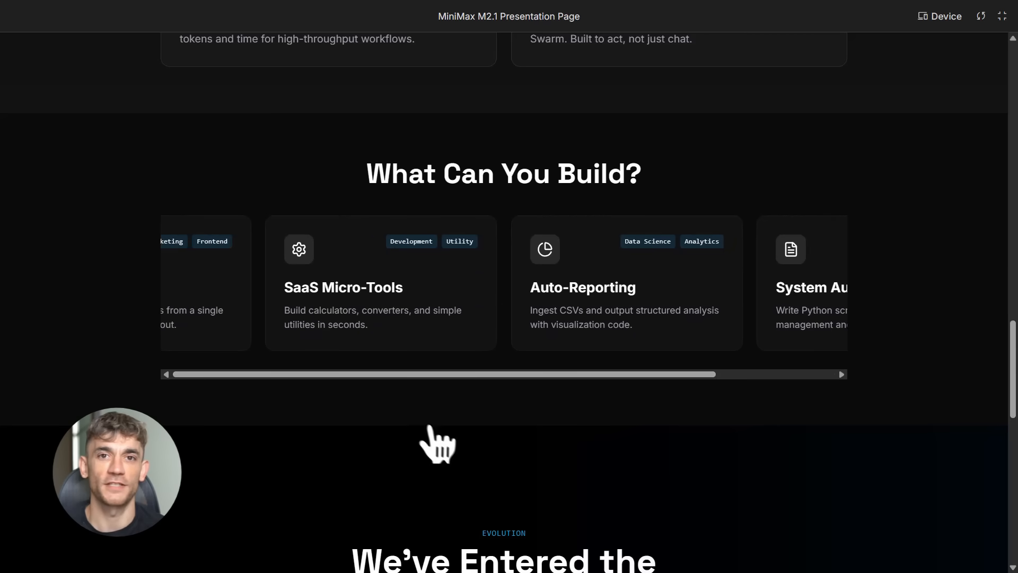
{"action": "scroll", "scroll_direction": "down", "scroll_amount": 3}
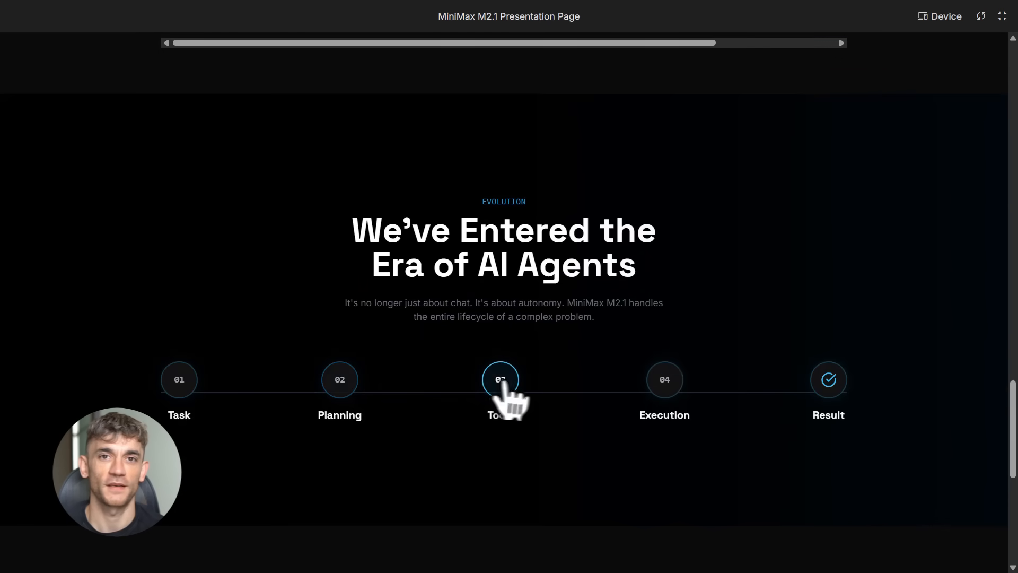
{"action": "mouse_move", "coordinate": [869, 399]}
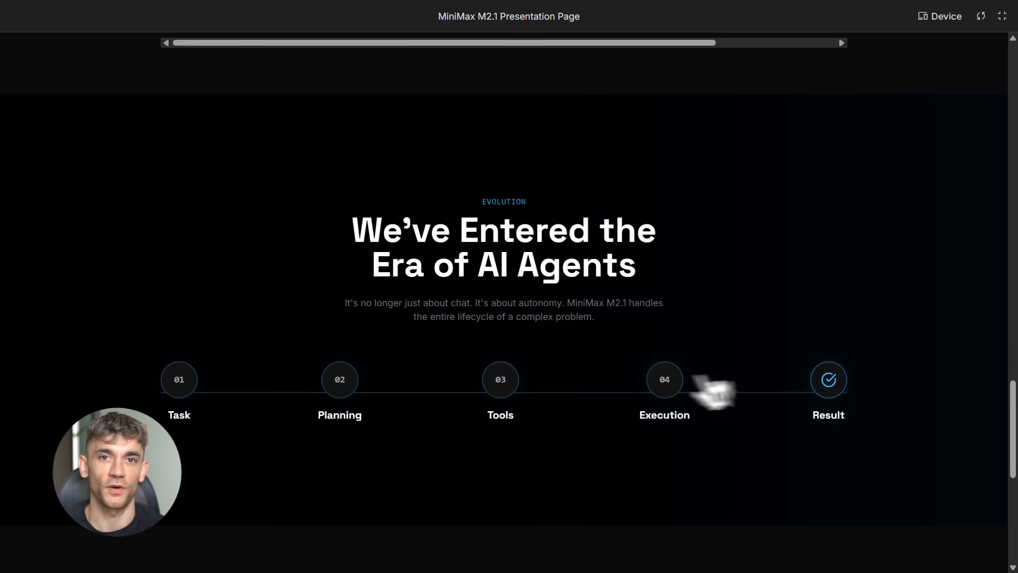
{"action": "scroll", "scroll_direction": "down", "scroll_amount": 3}
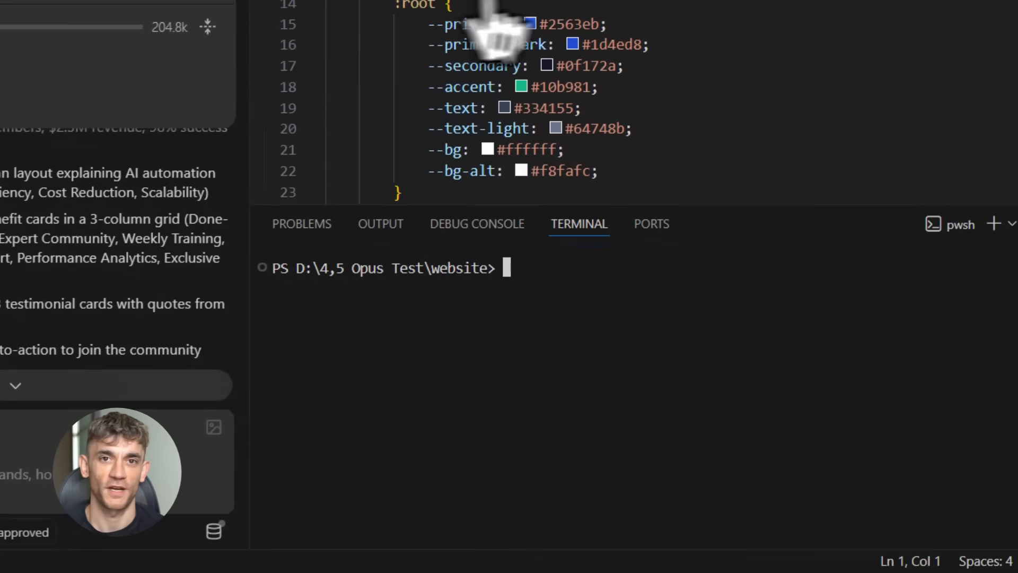
Run 'start index.html' in the terminal to reopen the AI Profit Boardroom landing page.
{"action": "scroll", "scroll_direction": "down", "scroll_amount": 3}
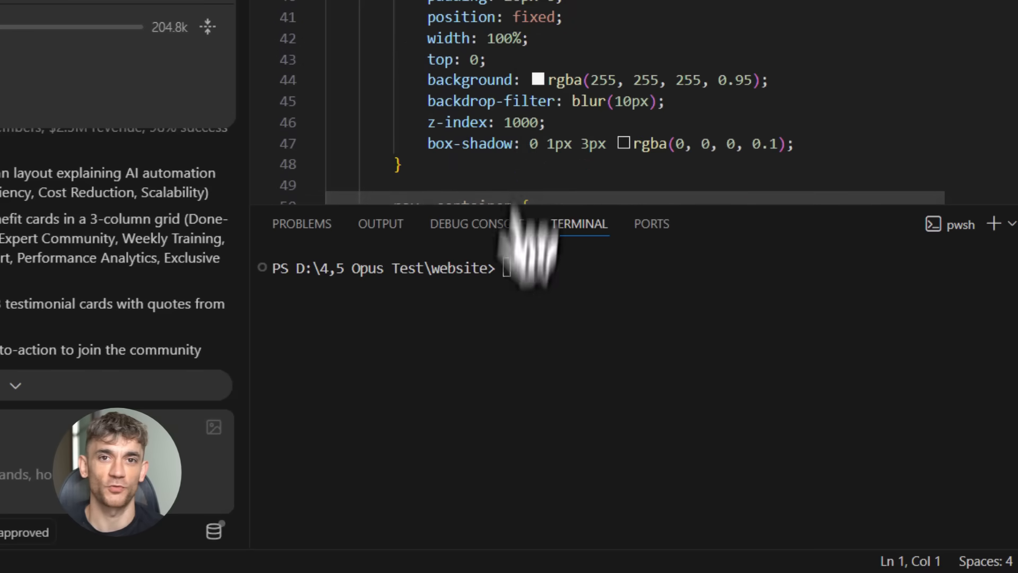
{"action": "type", "text": "start index.html"}
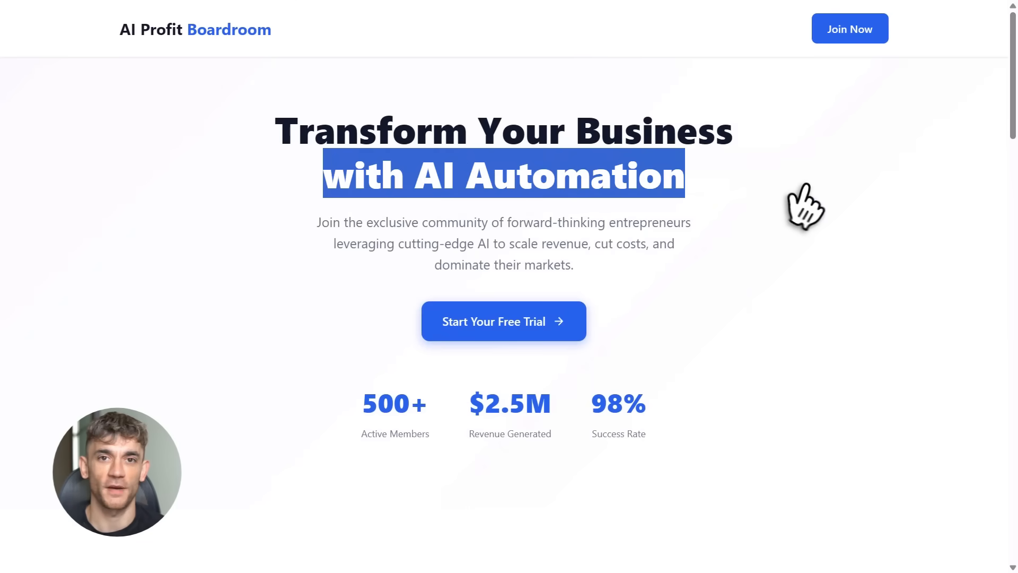
Scroll through the AI Profit Boardroom benefits, testimonials and join call-to-action, then back to Success Stories.
{"action": "scroll", "scroll_direction": "down", "scroll_amount": 3}
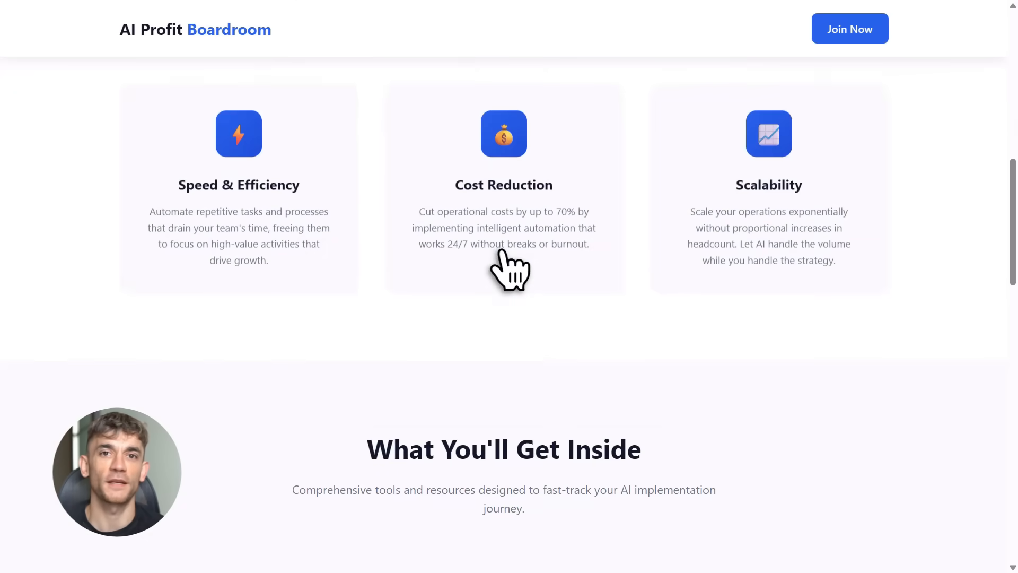
{"action": "scroll", "scroll_direction": "down", "scroll_amount": 3}
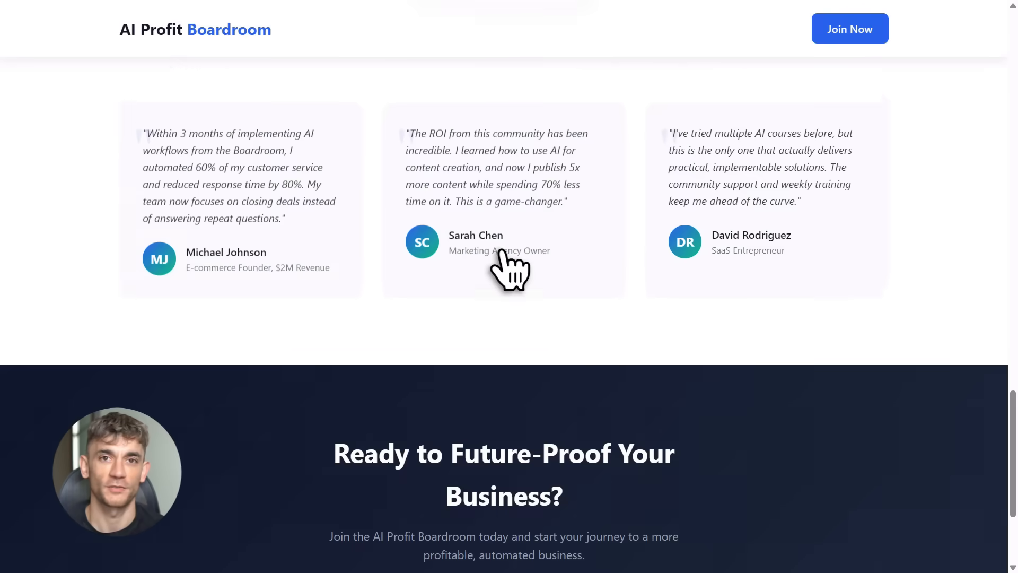
{"action": "scroll", "scroll_direction": "down", "scroll_amount": 3}
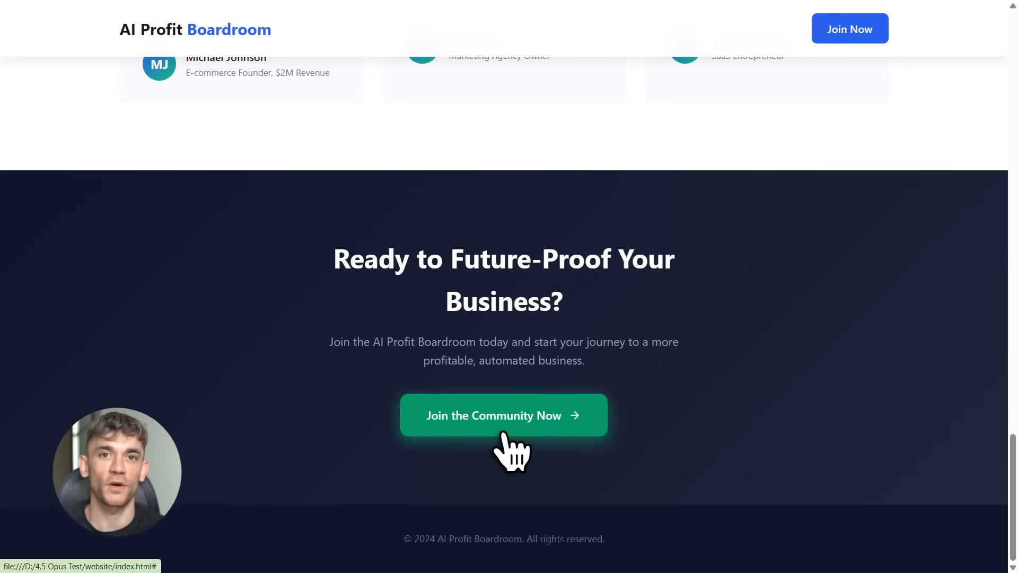
{"action": "scroll", "scroll_direction": "up", "scroll_amount": 3}
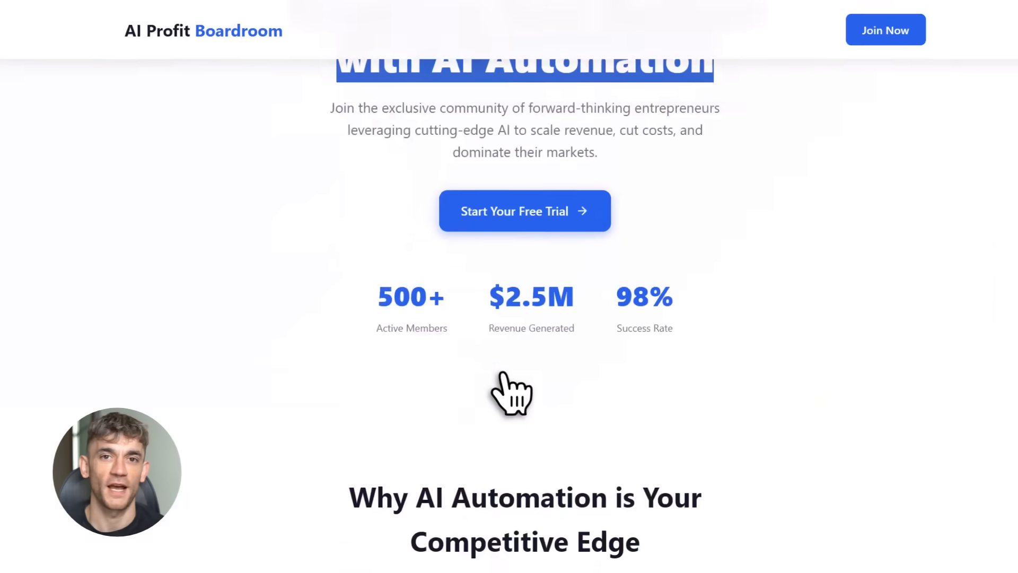
{"action": "scroll", "scroll_direction": "down", "scroll_amount": 3}
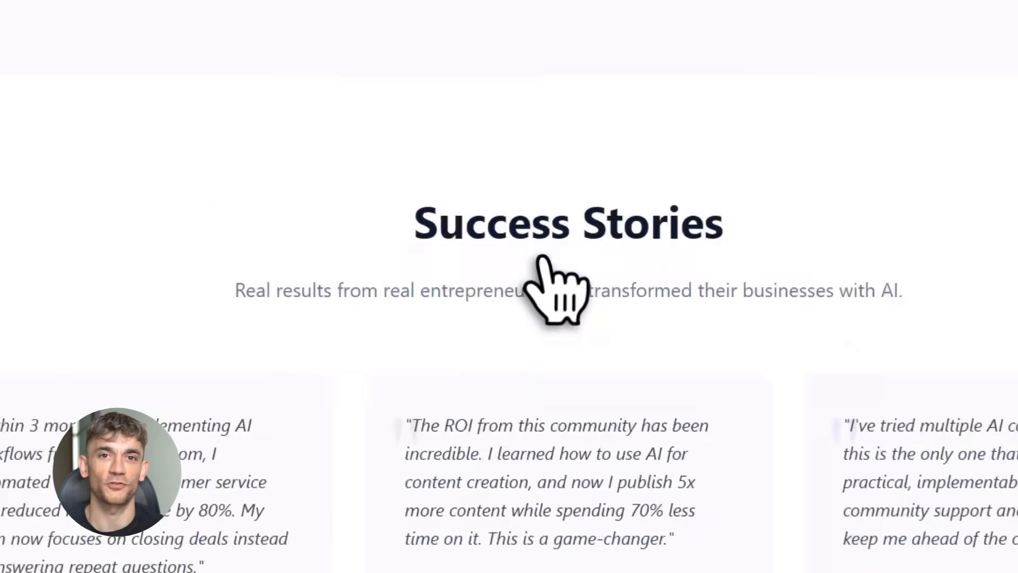
{"action": "scroll", "scroll_direction": "down", "scroll_amount": 3}
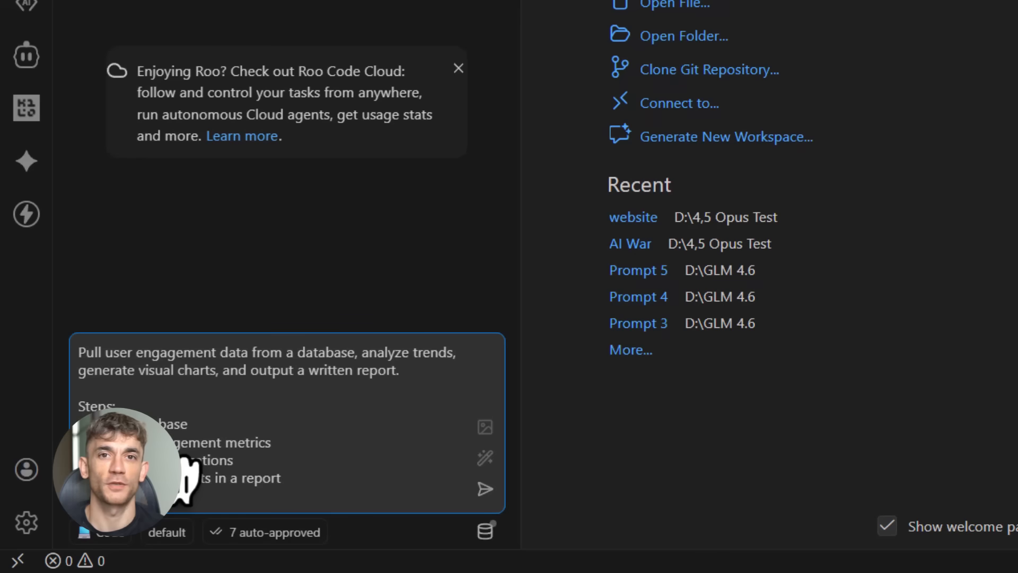
{"action": "mouse_move", "coordinate": [474, 363]}
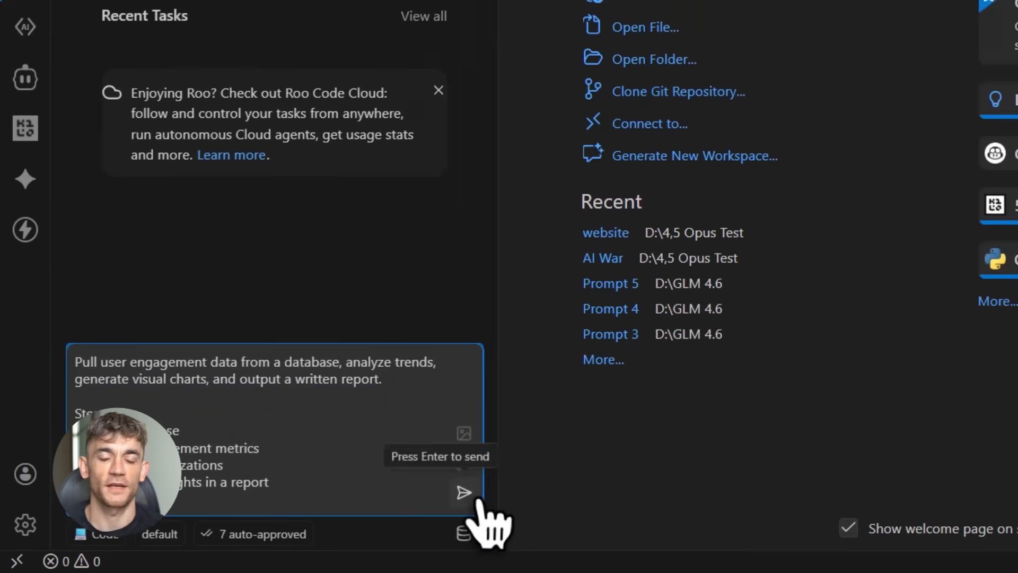
Send the engagement analytics prompt to Roo Code and review the generate_data.py diff.
{"action": "left_click", "coordinate": [463, 492]}
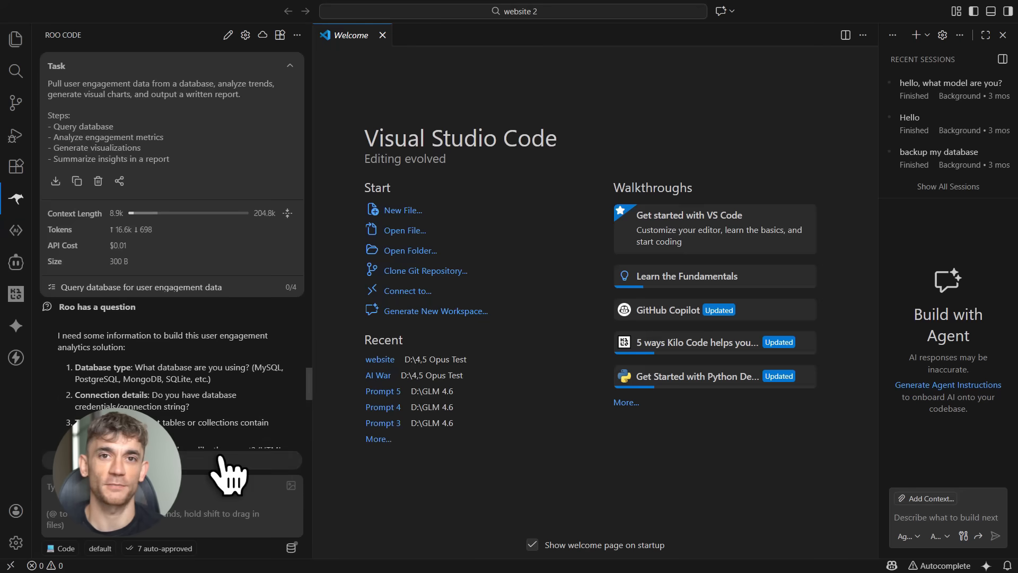
{"action": "mouse_move", "coordinate": [218, 376]}
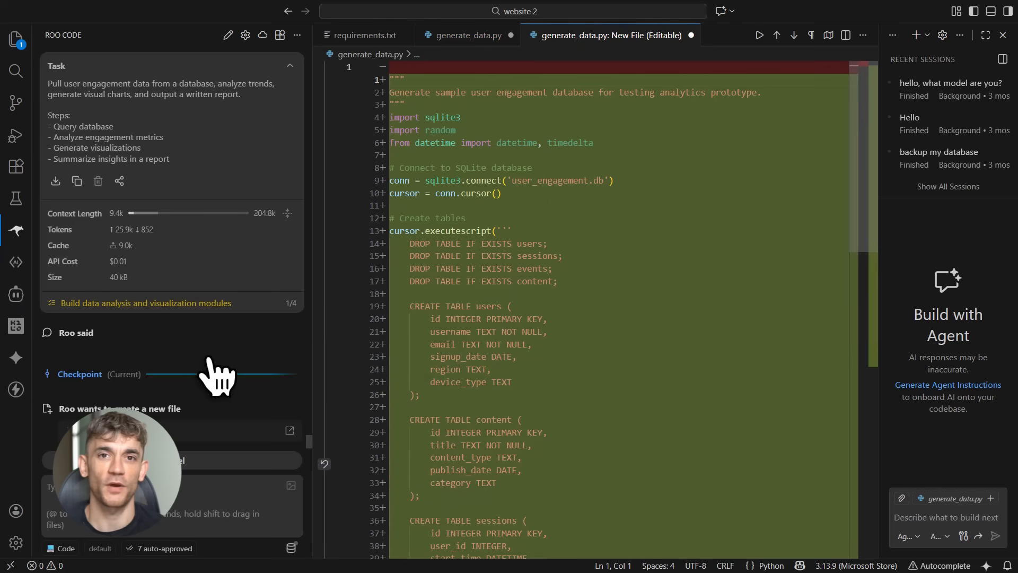
{"action": "scroll", "scroll_direction": "down", "scroll_amount": 3}
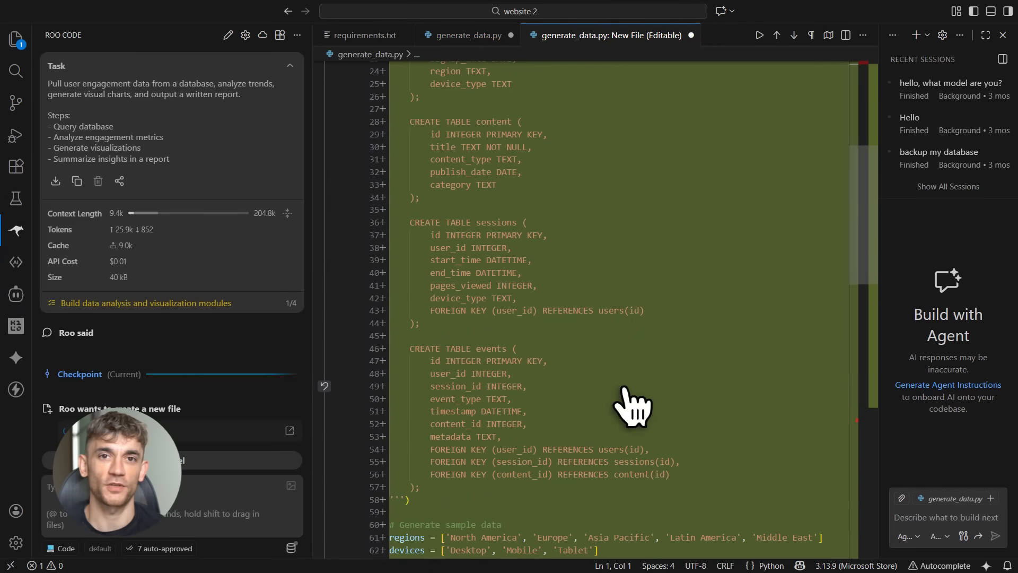
{"action": "scroll", "scroll_direction": "down", "scroll_amount": 3}
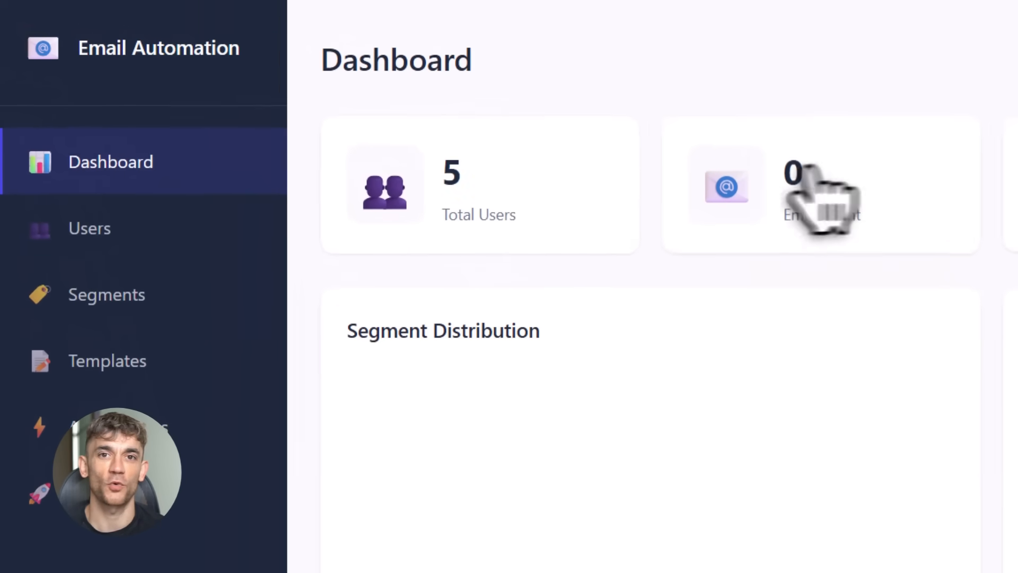
Delete a user from the Users list and confirm with OK.
{"action": "left_click", "coordinate": [89, 228]}
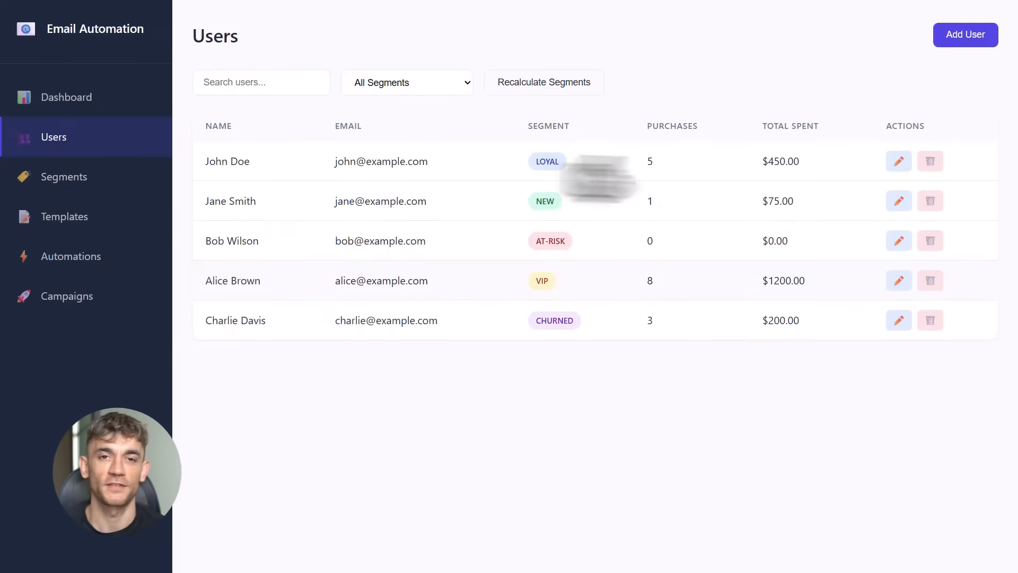
{"action": "left_click", "coordinate": [898, 161]}
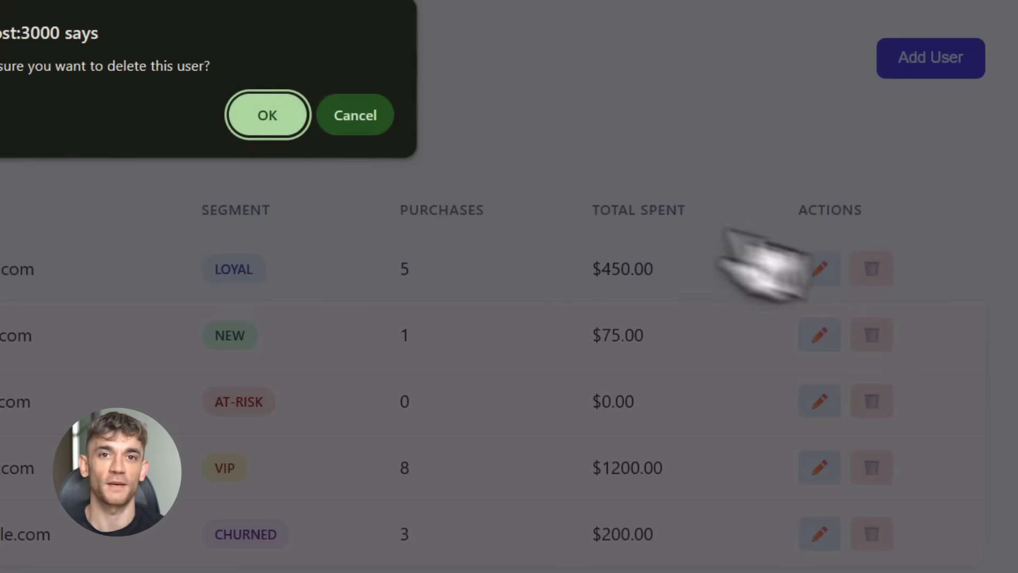
{"action": "left_click", "coordinate": [267, 115]}
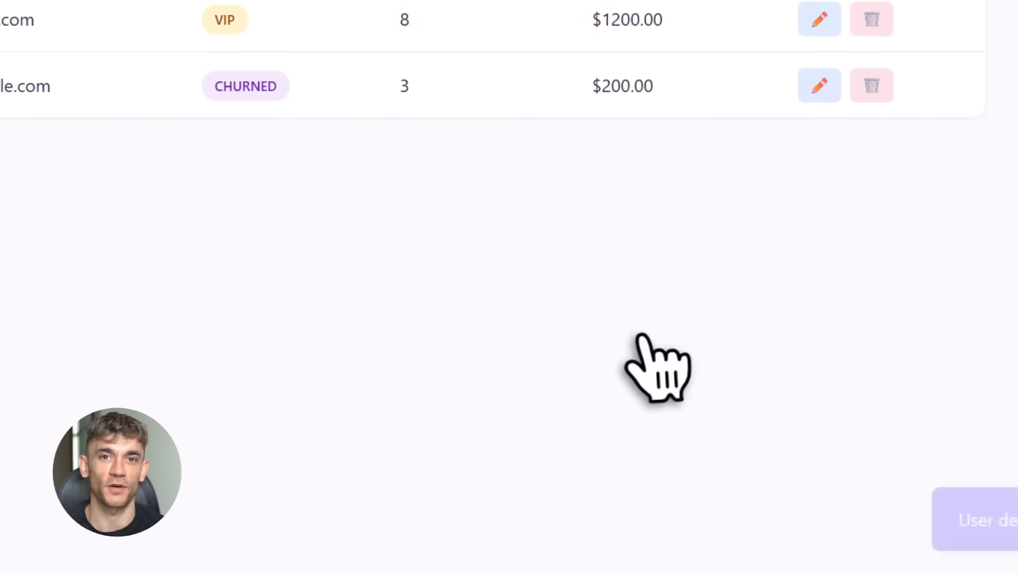
View Segments, then preview Jane Smith's Win Back email template under Templates.
{"action": "left_click", "coordinate": [61, 176]}
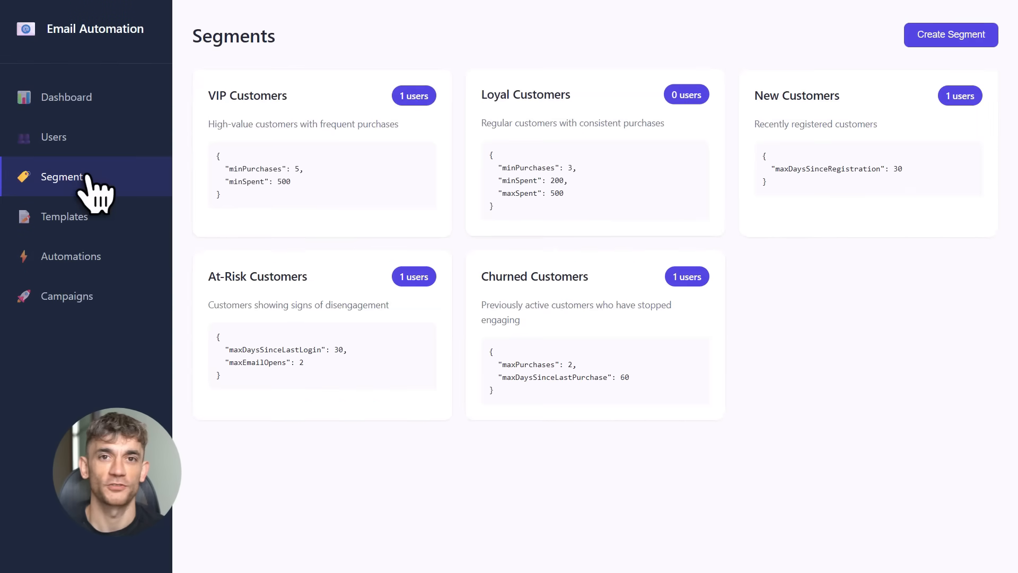
{"action": "left_click", "coordinate": [64, 217]}
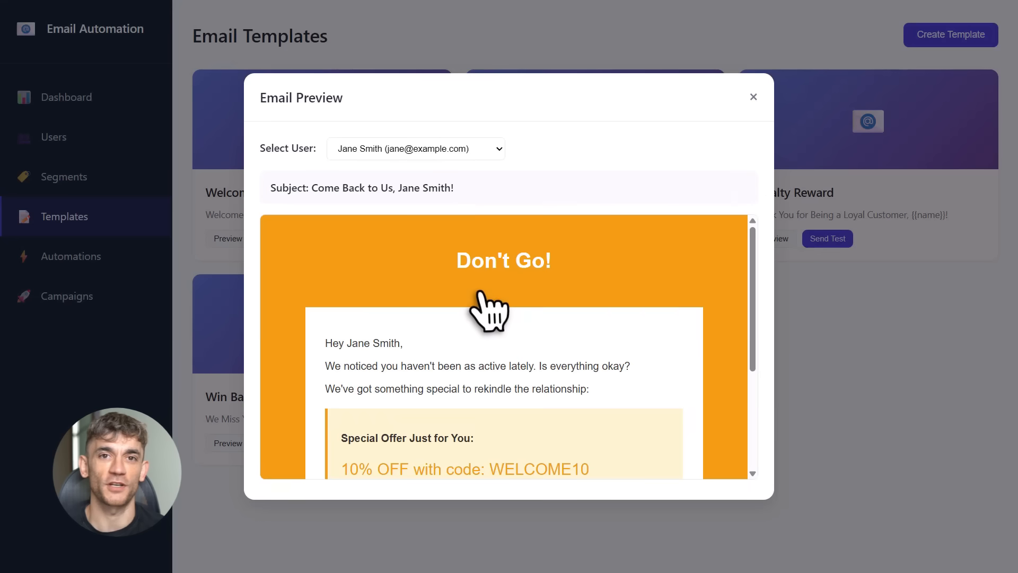
{"action": "scroll", "scroll_direction": "down", "scroll_amount": 3}
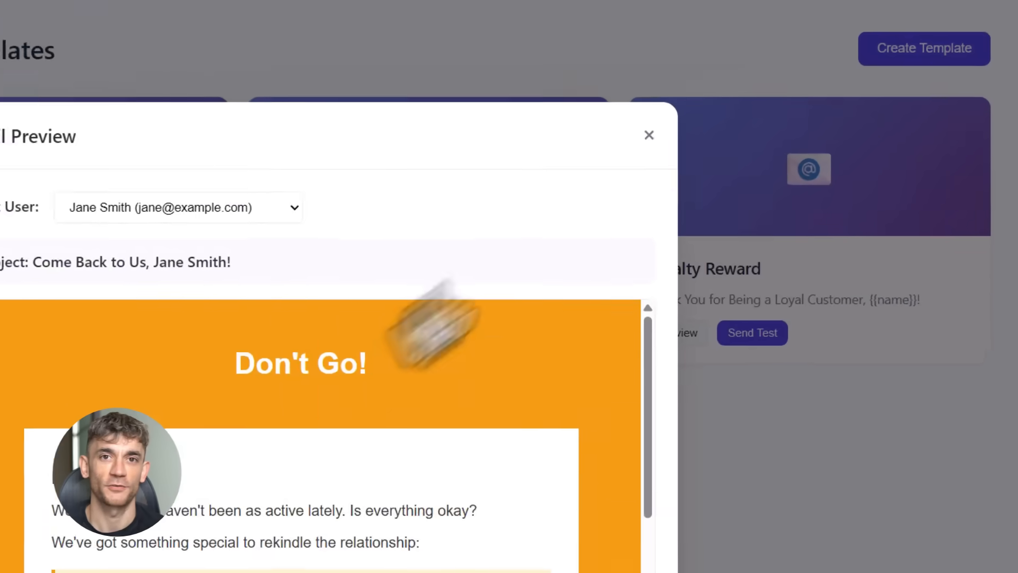
Create a scheduled automation 'Test' sending VIP Exclusive Offer to VIP Customers.
{"action": "left_click", "coordinate": [70, 256]}
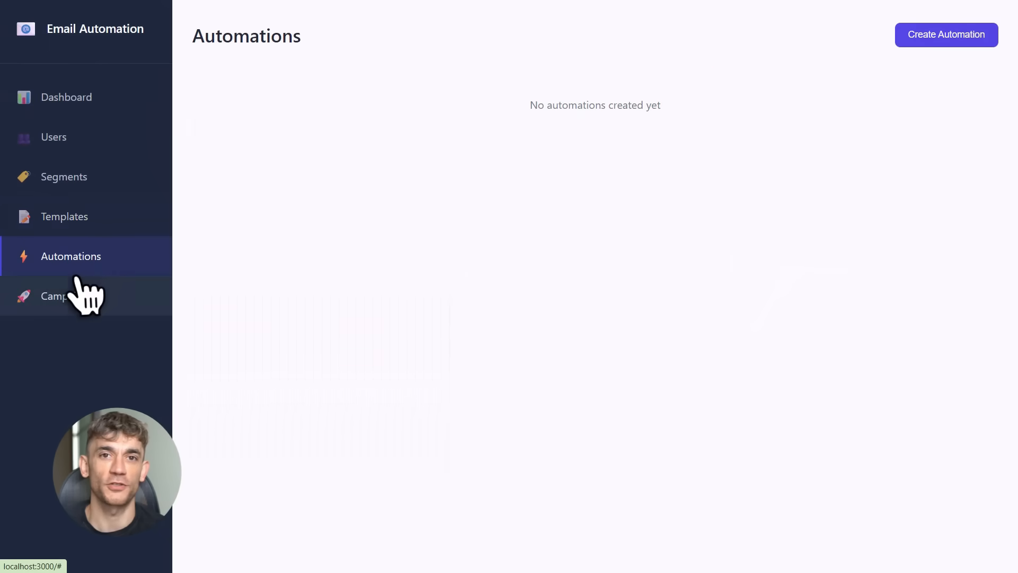
{"action": "left_click", "coordinate": [945, 35]}
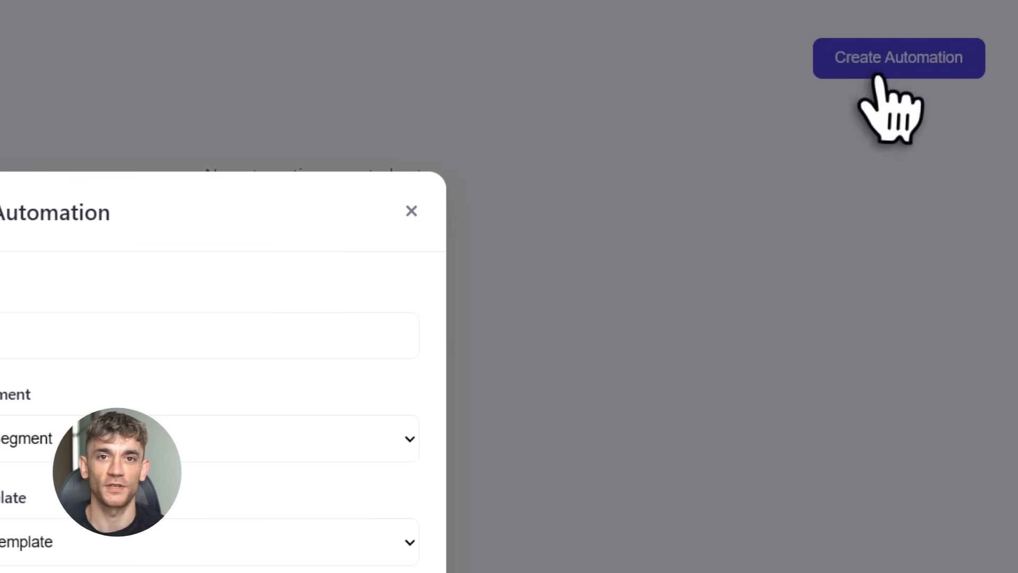
{"action": "left_click", "coordinate": [897, 57]}
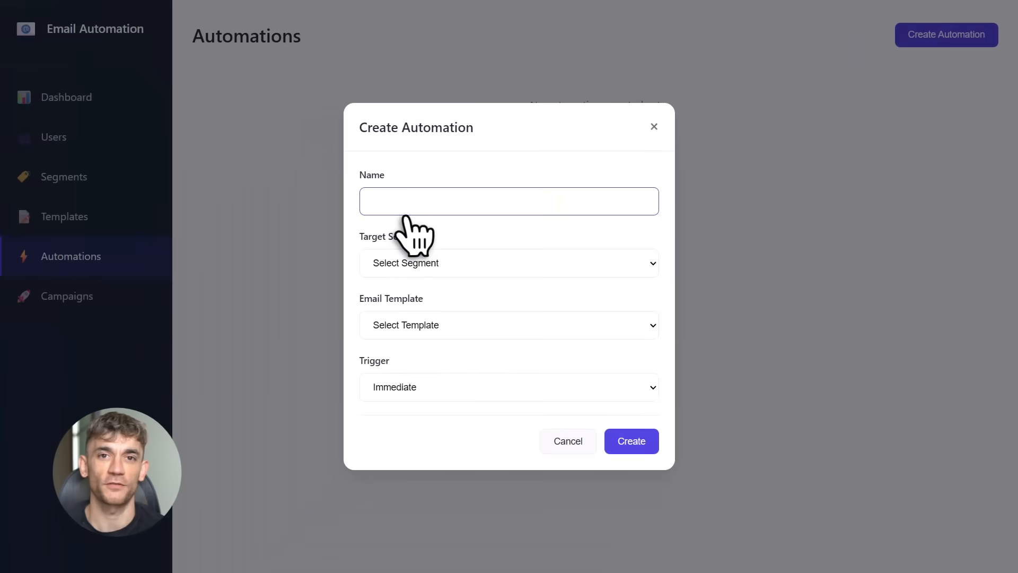
{"action": "type", "text": "Test"}
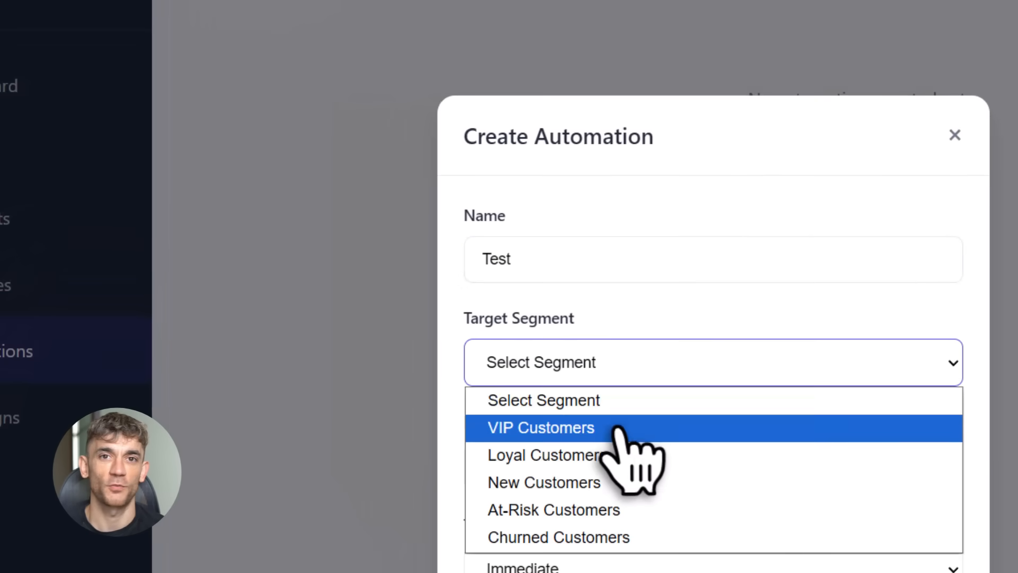
{"action": "left_click", "coordinate": [540, 427]}
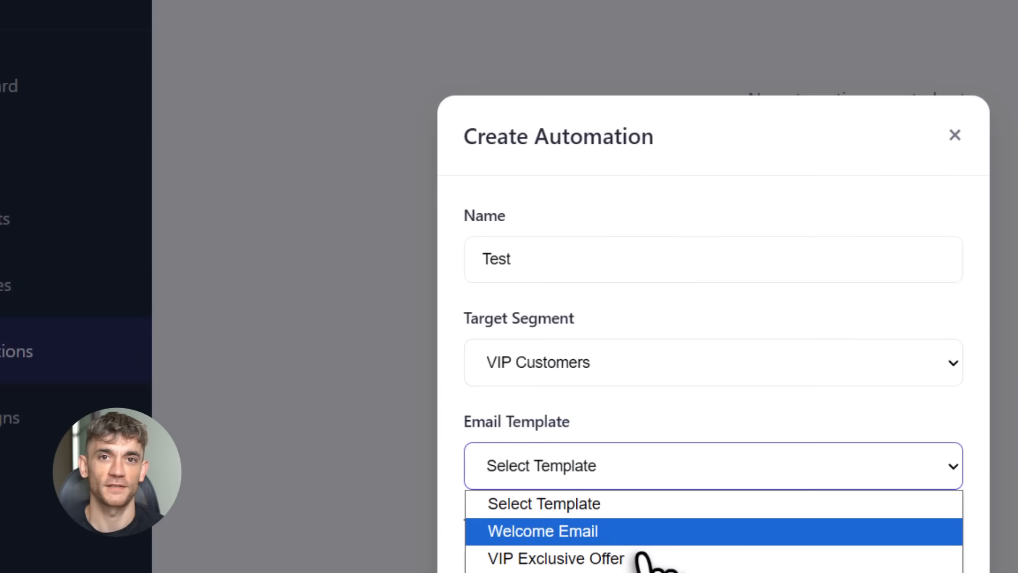
{"action": "left_click", "coordinate": [555, 559]}
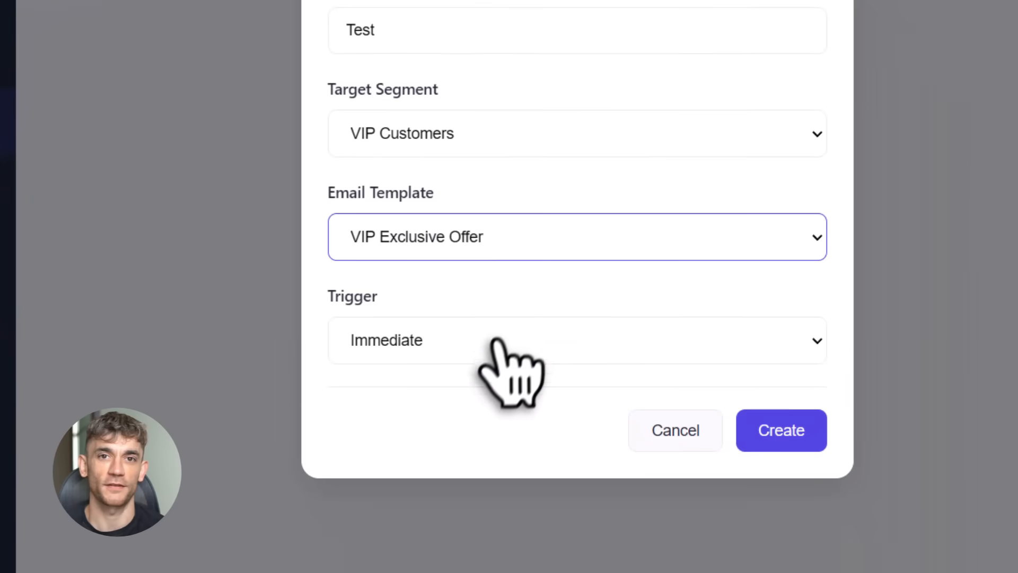
{"action": "left_click", "coordinate": [577, 339]}
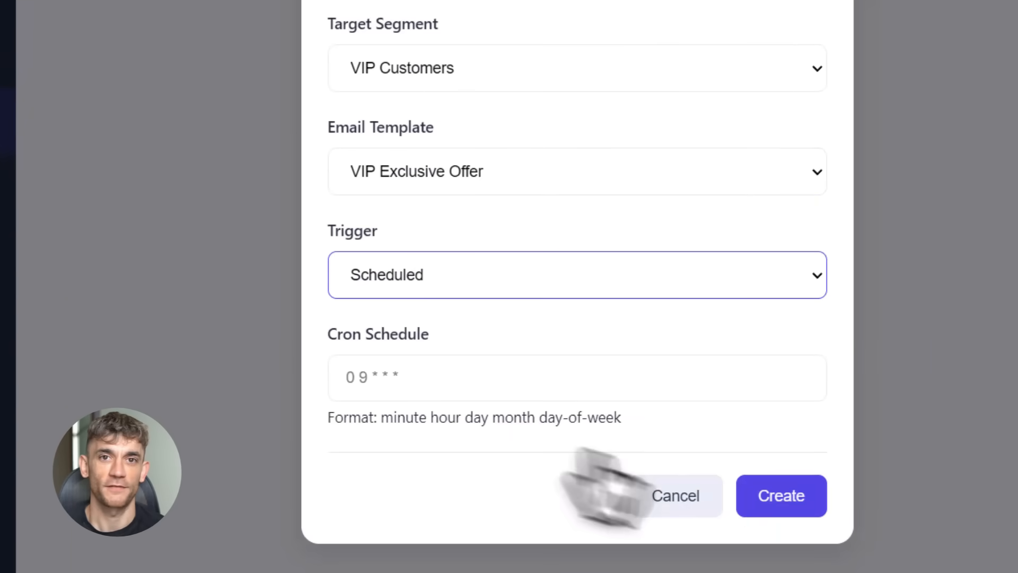
{"action": "left_click", "coordinate": [780, 496]}
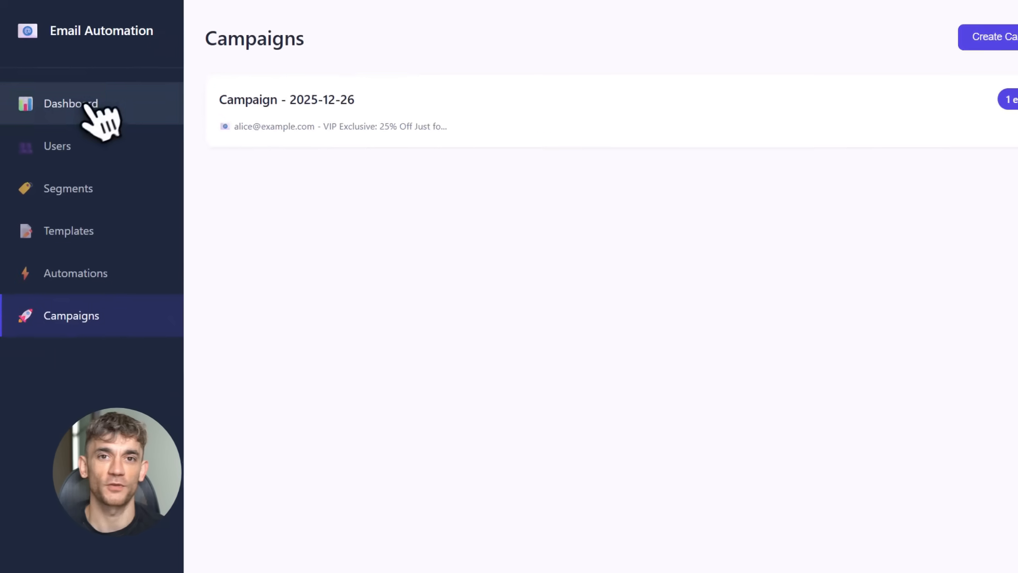
{"action": "left_click", "coordinate": [70, 103]}
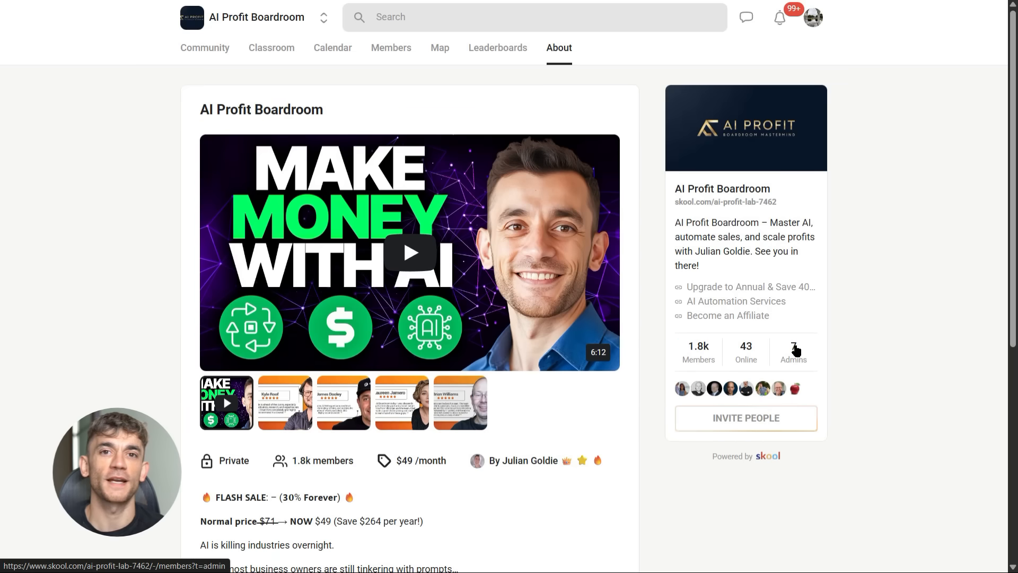
Browse the AI Profit Boardroom community feed, then its Classroom course library.
{"action": "scroll", "scroll_direction": "down", "scroll_amount": 3}
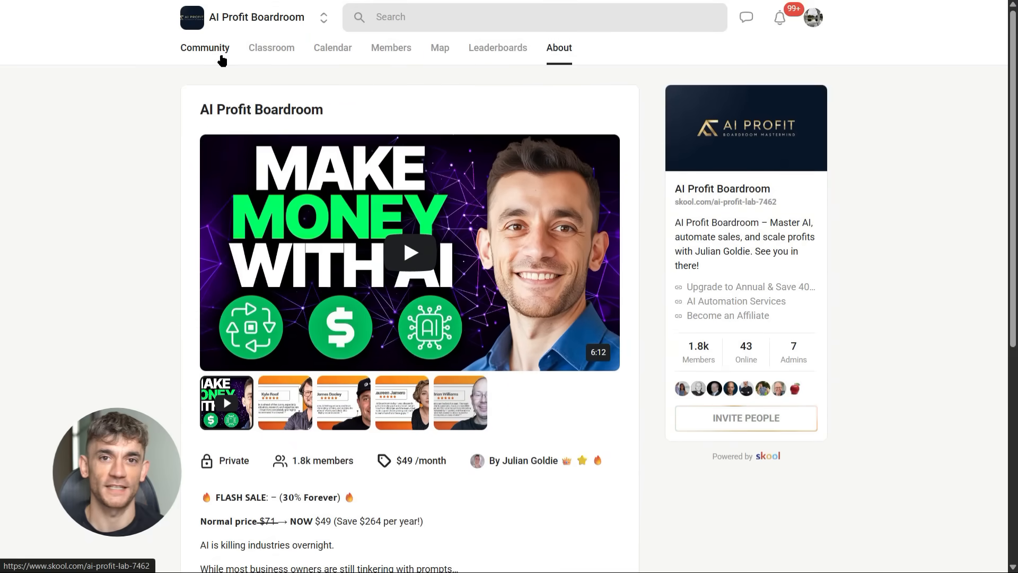
{"action": "left_click", "coordinate": [205, 47]}
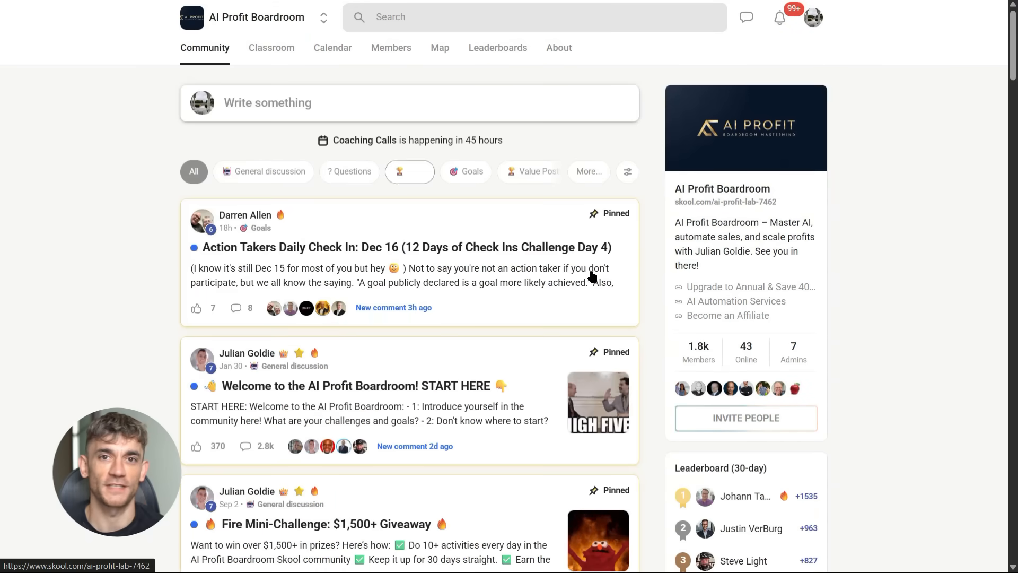
{"action": "scroll", "scroll_direction": "down", "scroll_amount": 3}
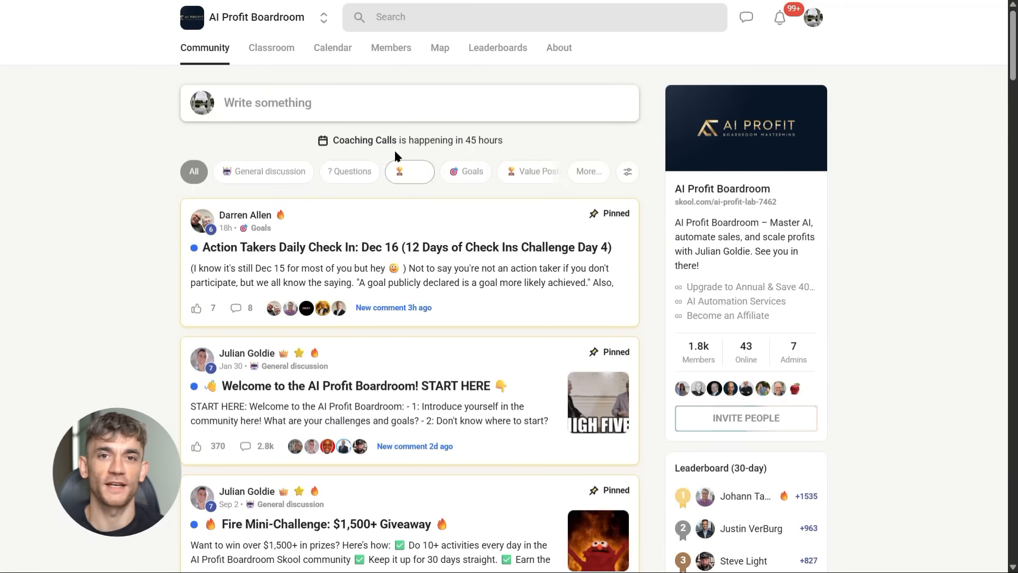
{"action": "left_click", "coordinate": [272, 48]}
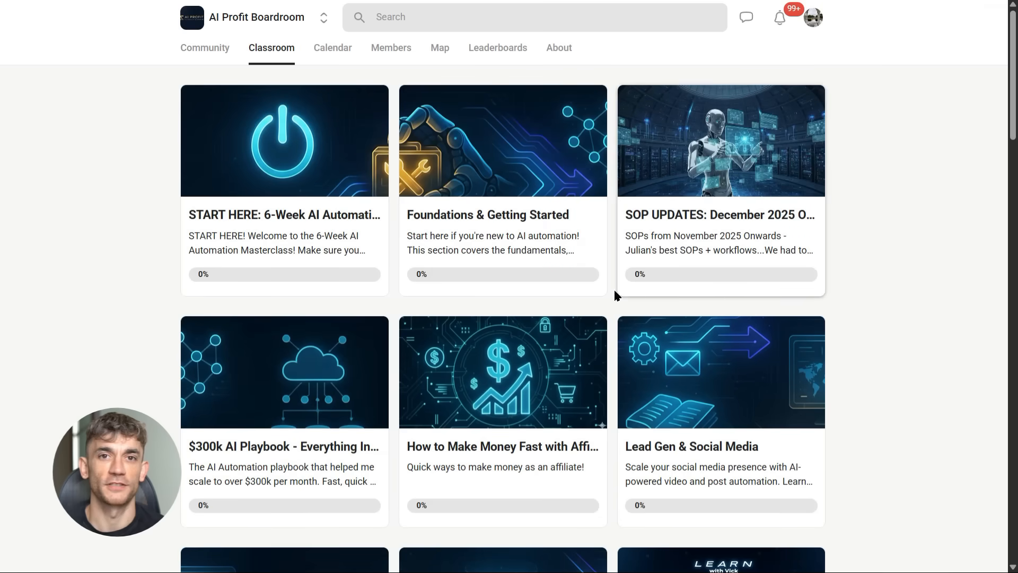
{"action": "scroll", "scroll_direction": "down", "scroll_amount": 3}
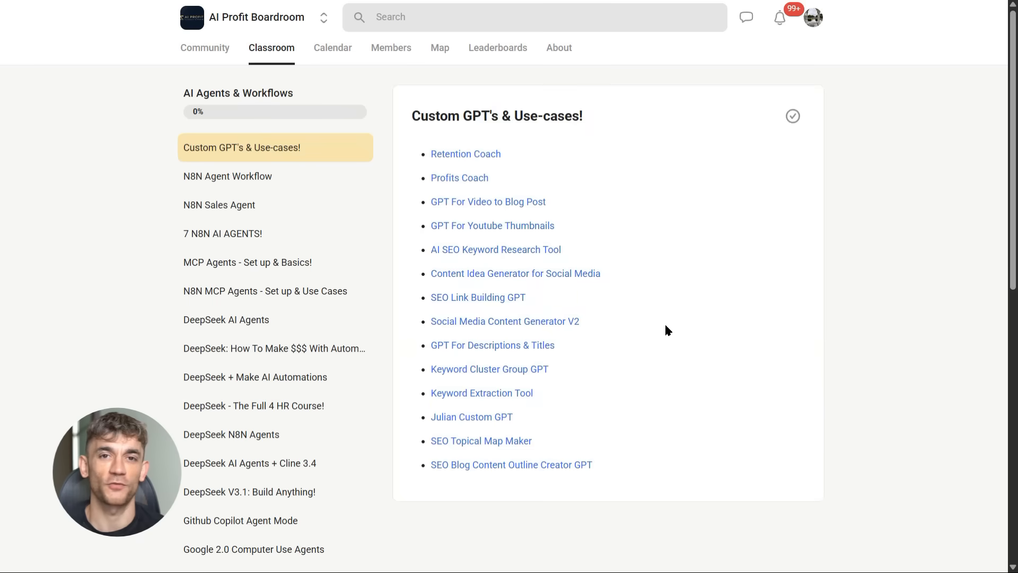
{"action": "mouse_move", "coordinate": [488, 201]}
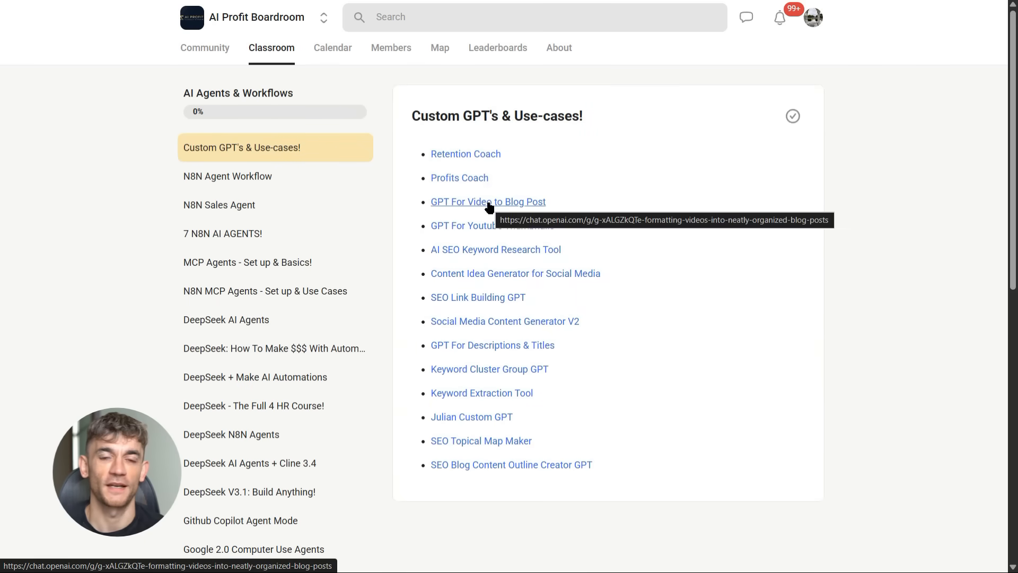
{"action": "mouse_move", "coordinate": [450, 239]}
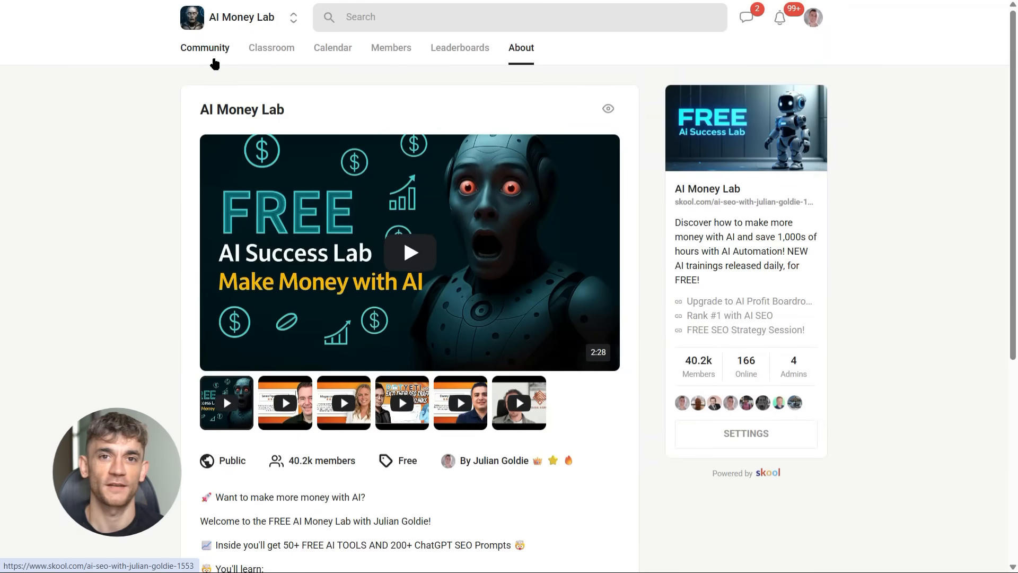
View the AI Money Lab community feed, then scroll its Classroom course cards.
{"action": "left_click", "coordinate": [204, 47]}
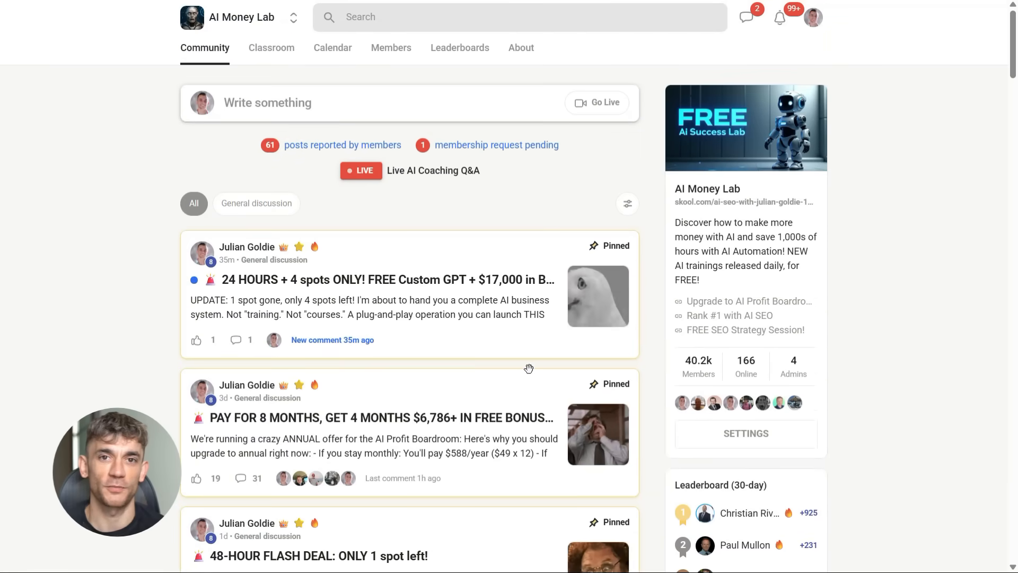
{"action": "left_click", "coordinate": [271, 48]}
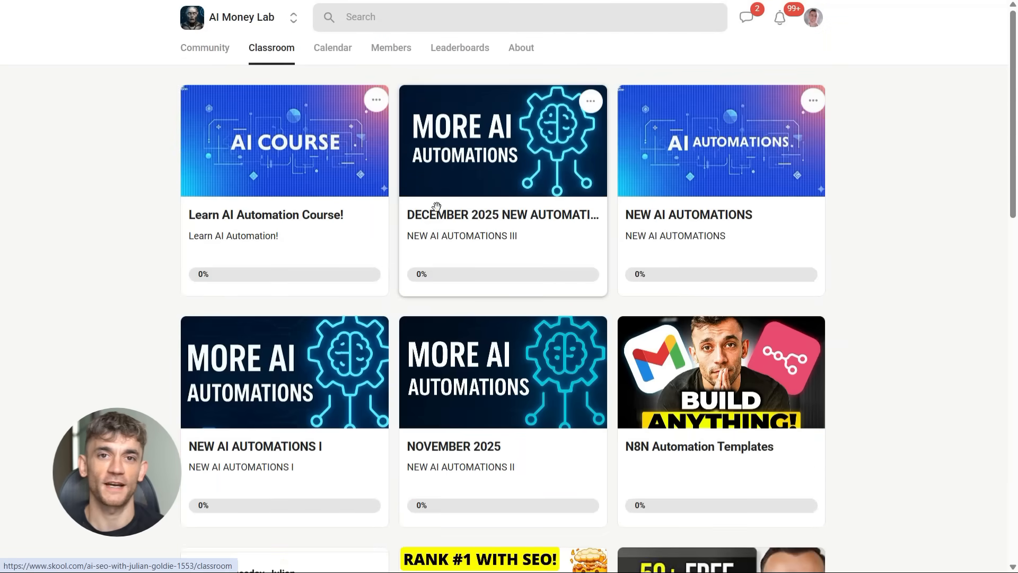
{"action": "scroll", "scroll_direction": "down", "scroll_amount": 3}
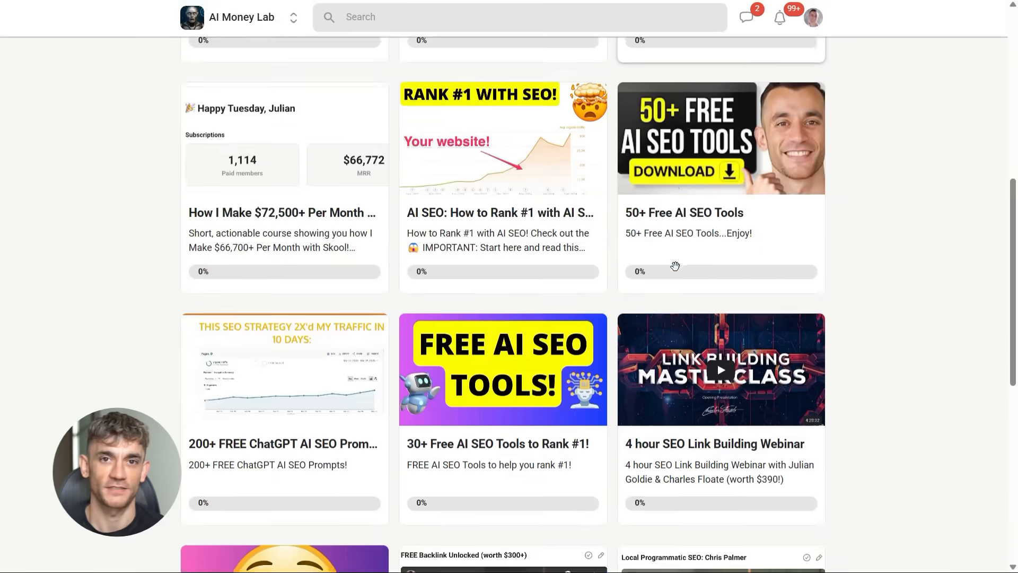